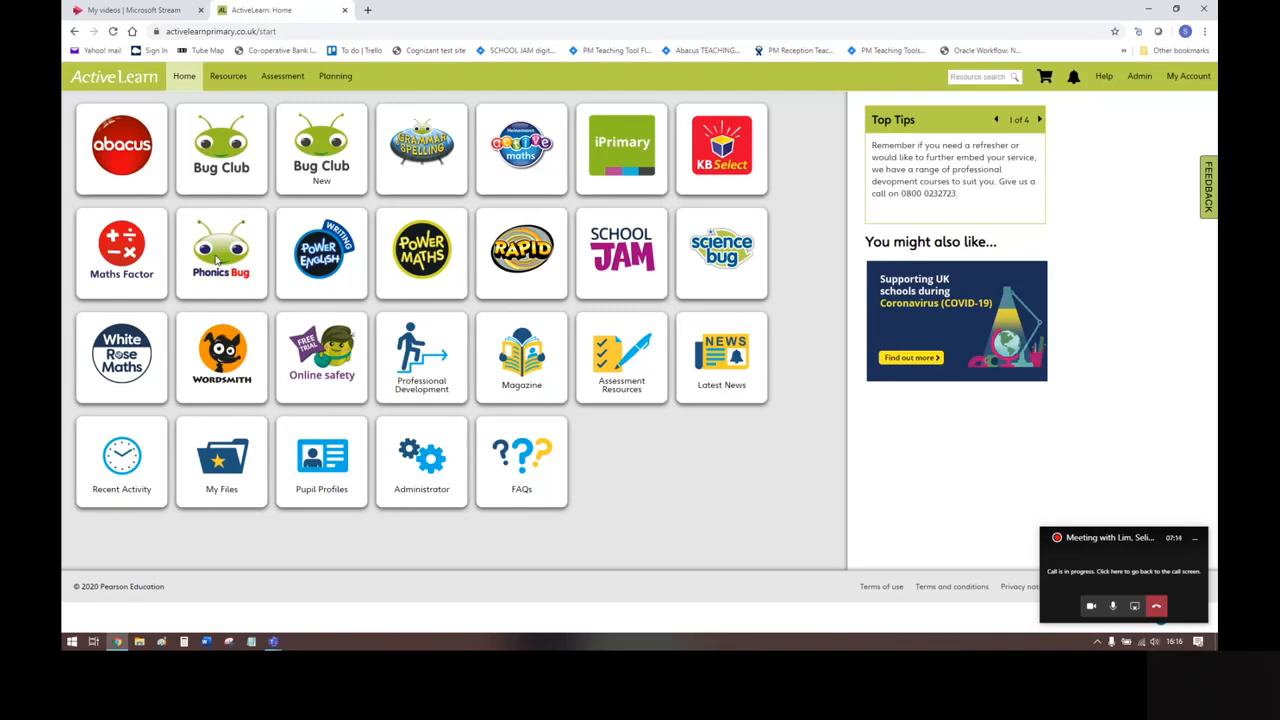
# Step: Enter the Abacus programme from the home page and show its Resources library
pyautogui.click(121, 148)
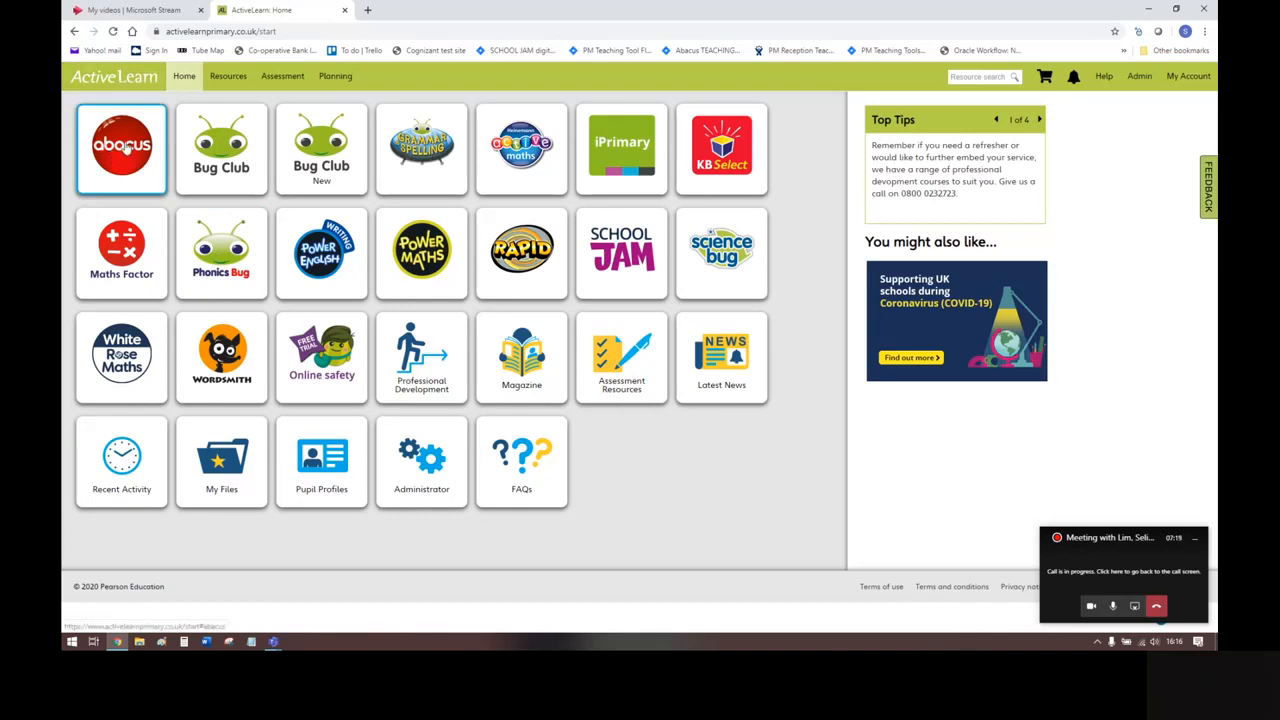
pyautogui.click(121, 148)
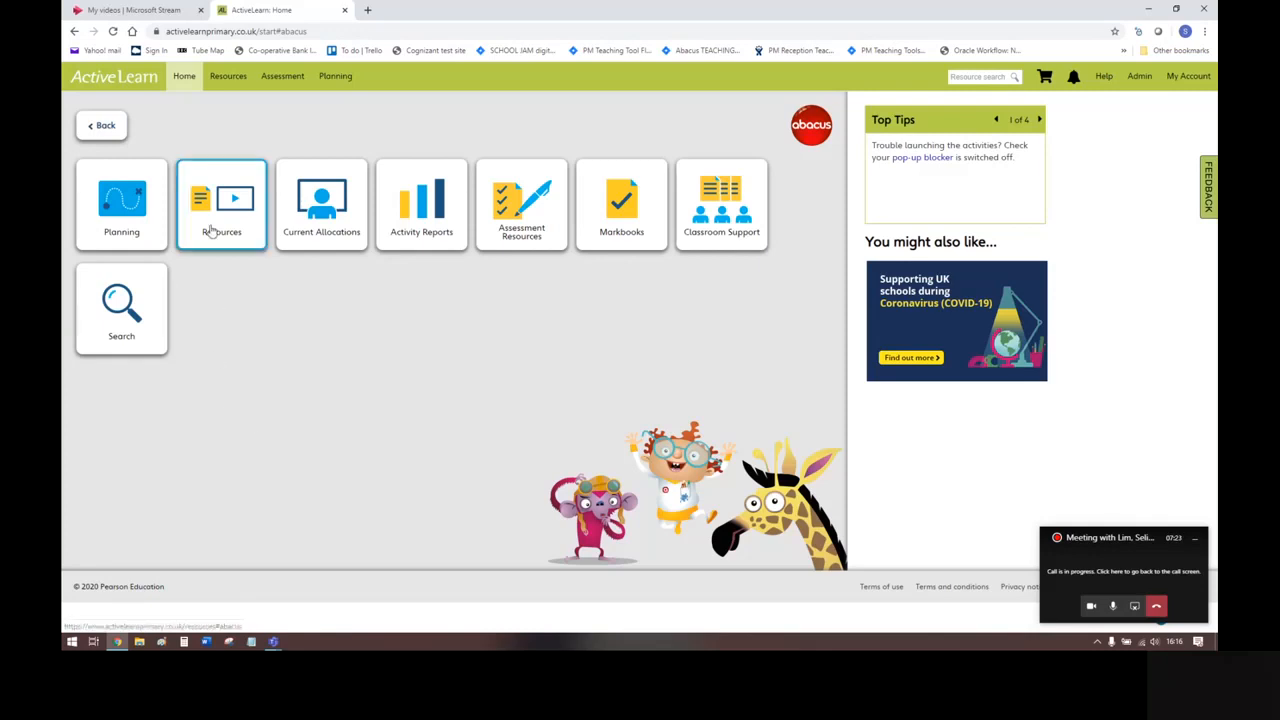
pyautogui.click(221, 205)
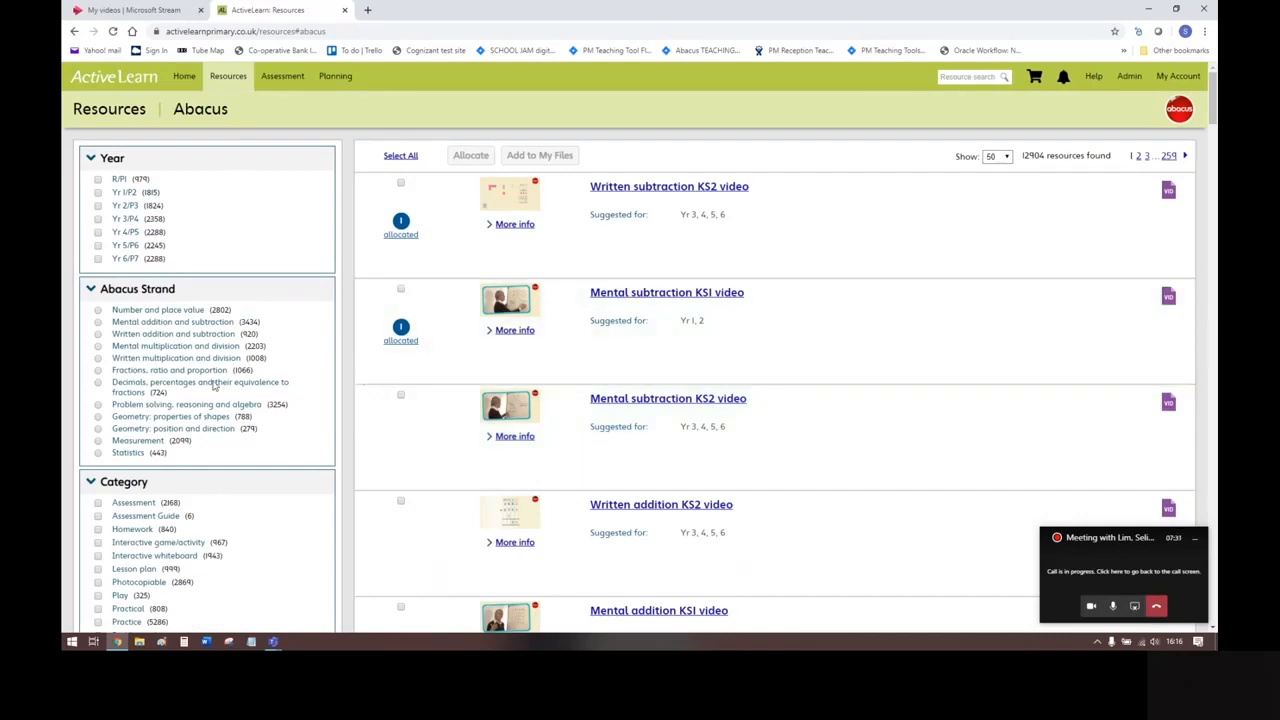
# Step: Filter the Abacus library to the Interactive game/activity category, leaving 967 resources
pyautogui.scroll(-3)
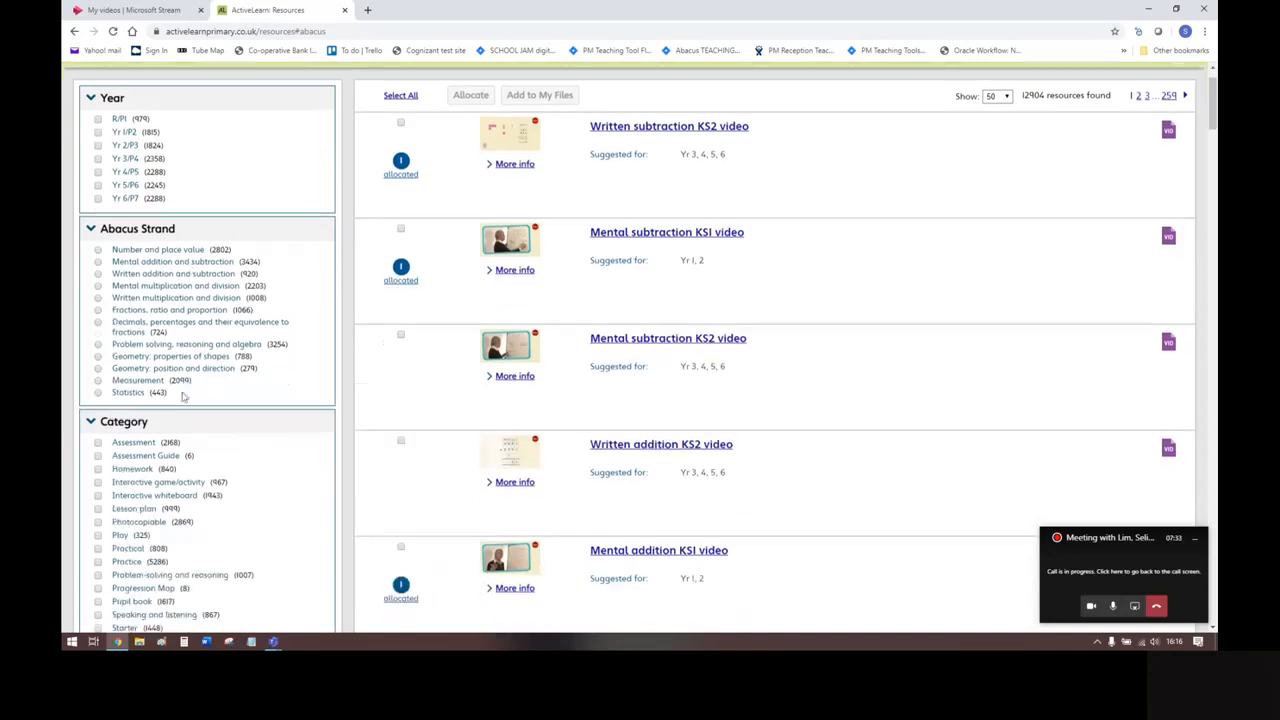
pyautogui.scroll(-3)
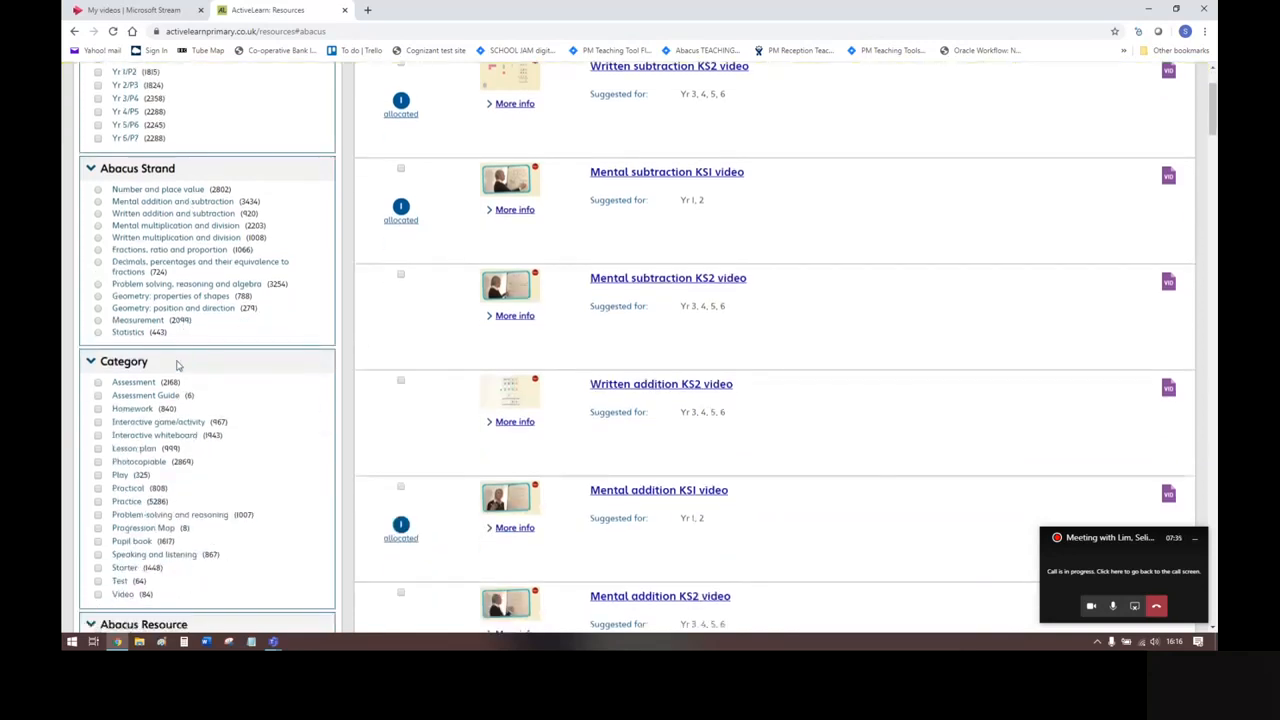
pyautogui.scroll(-3)
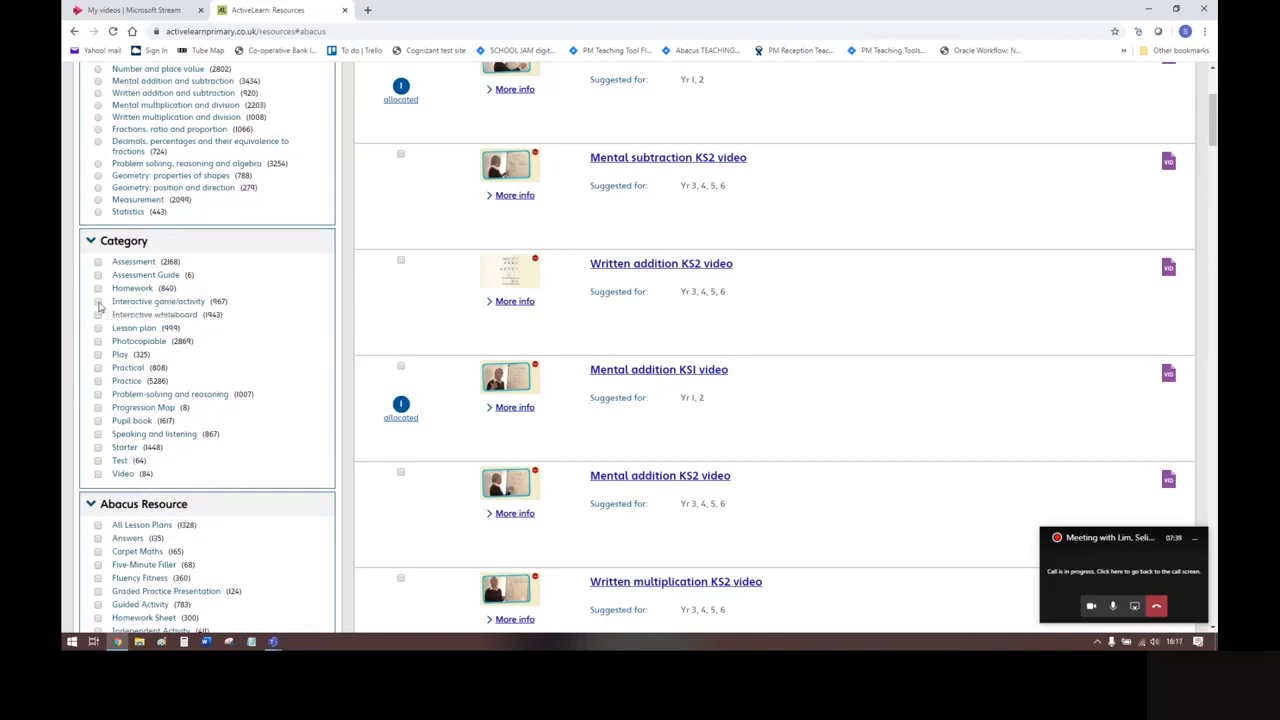
pyautogui.click(98, 301)
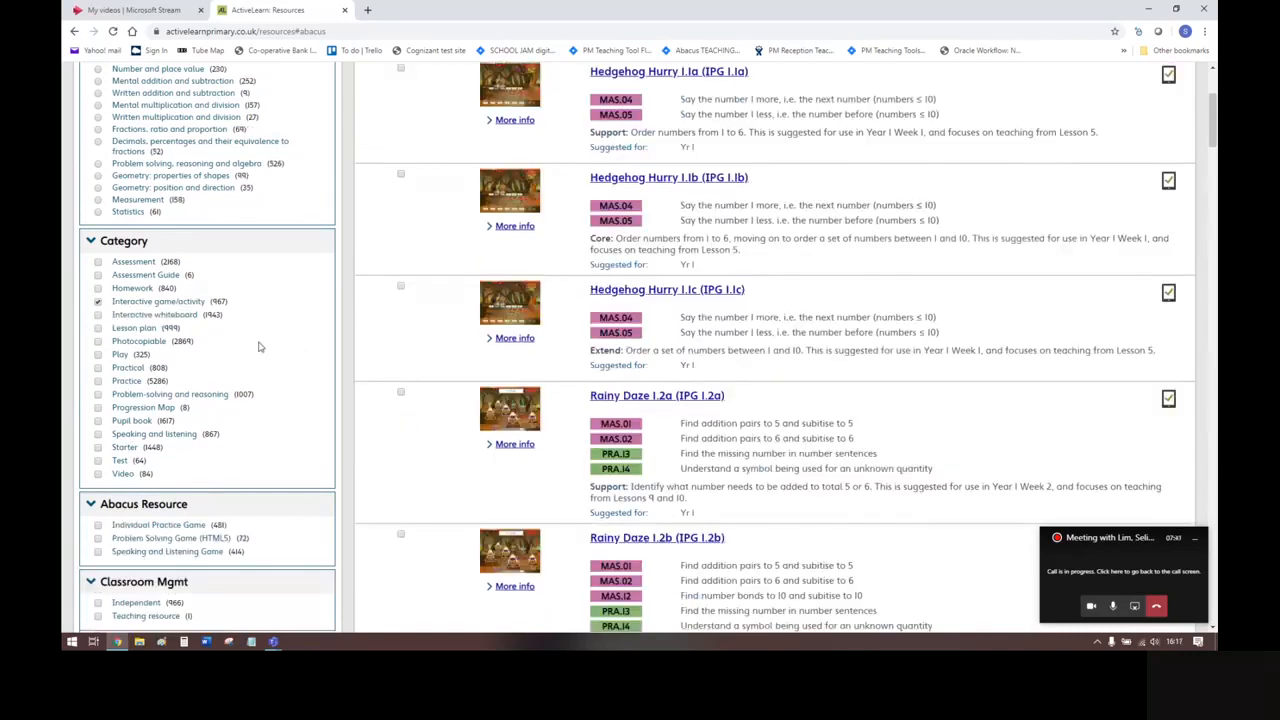
pyautogui.scroll(3)
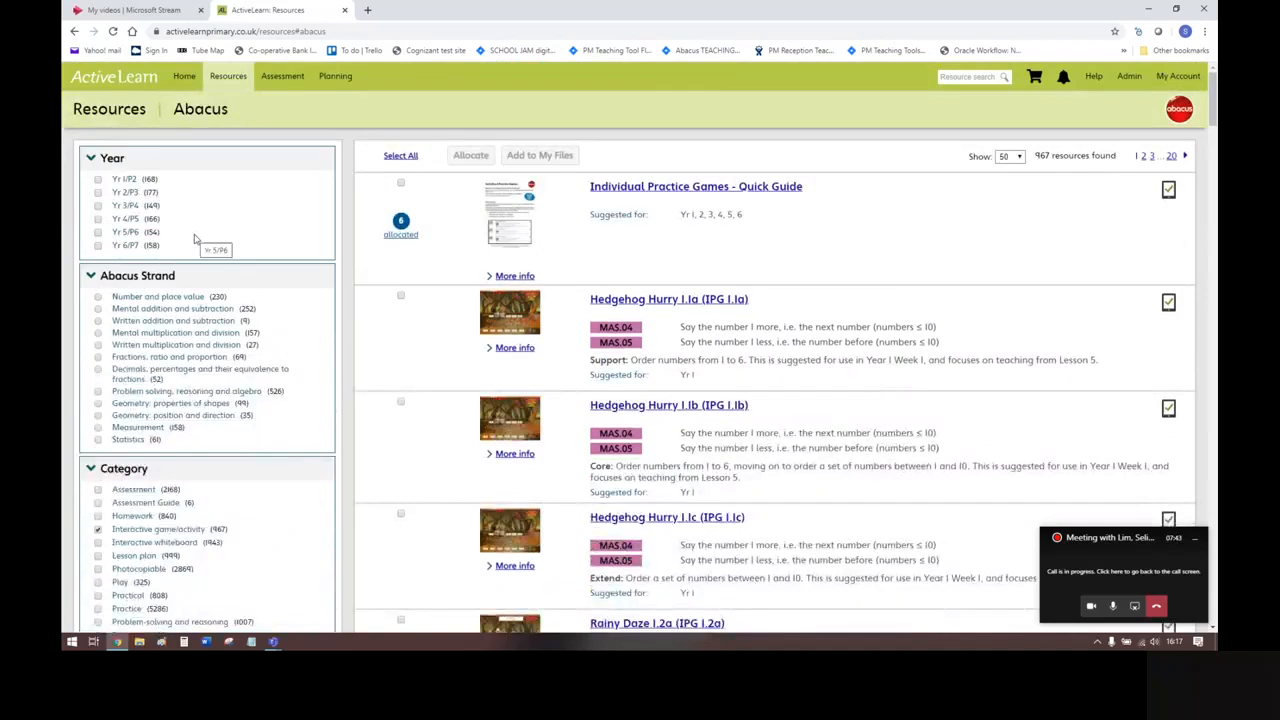
pyautogui.moveTo(198, 395)
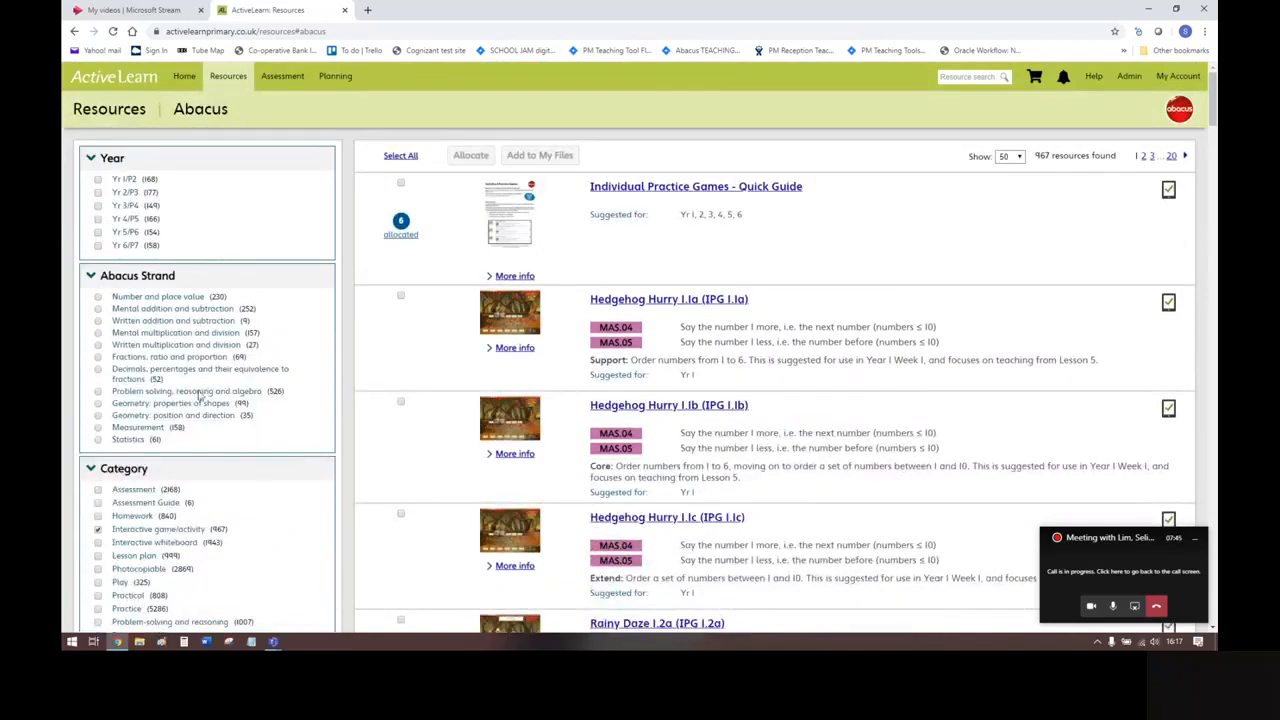
pyautogui.moveTo(195, 403)
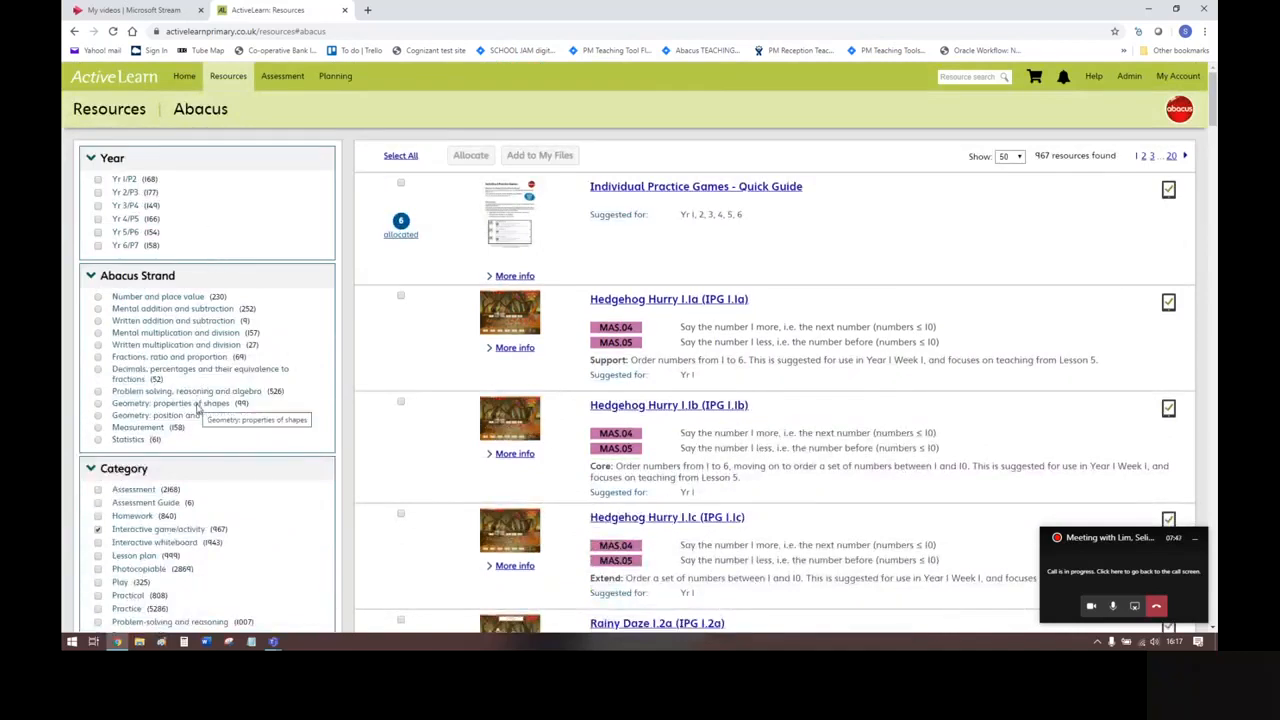
# Step: Scroll the filters and results to limit games to Individual Practice Games such as Hedgehog Hurry
pyautogui.scroll(-3)
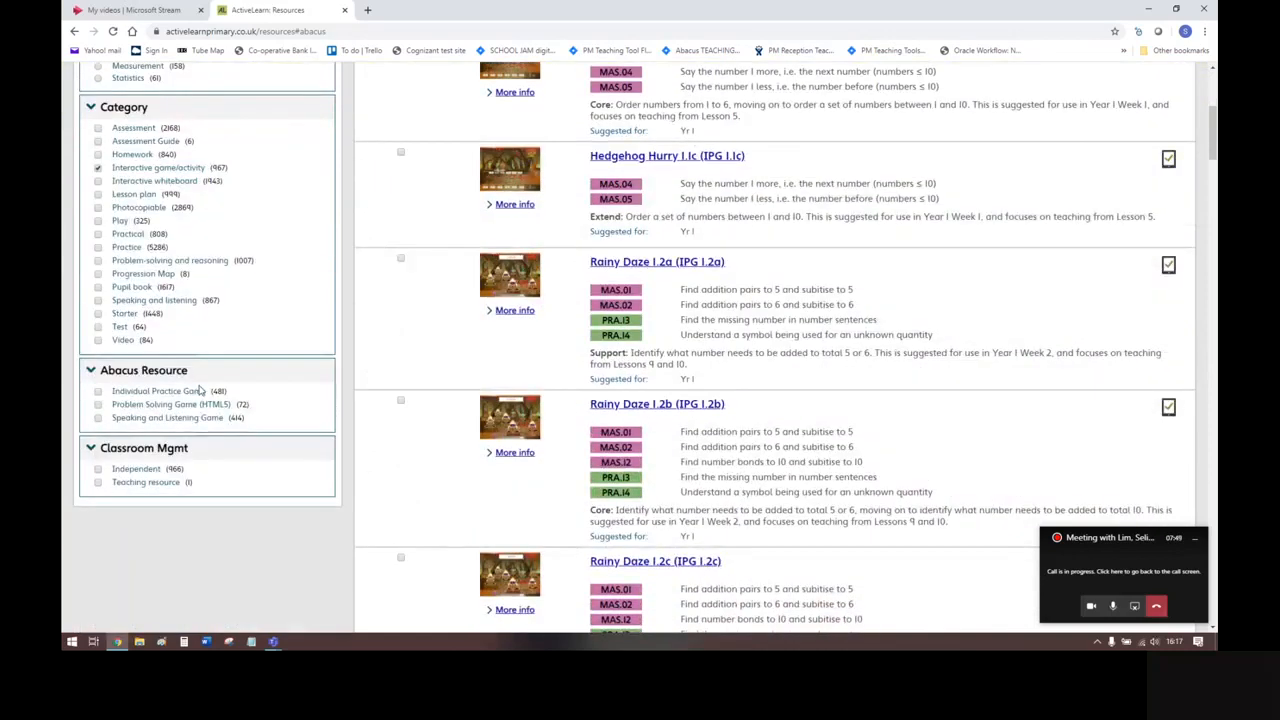
pyautogui.moveTo(194, 391)
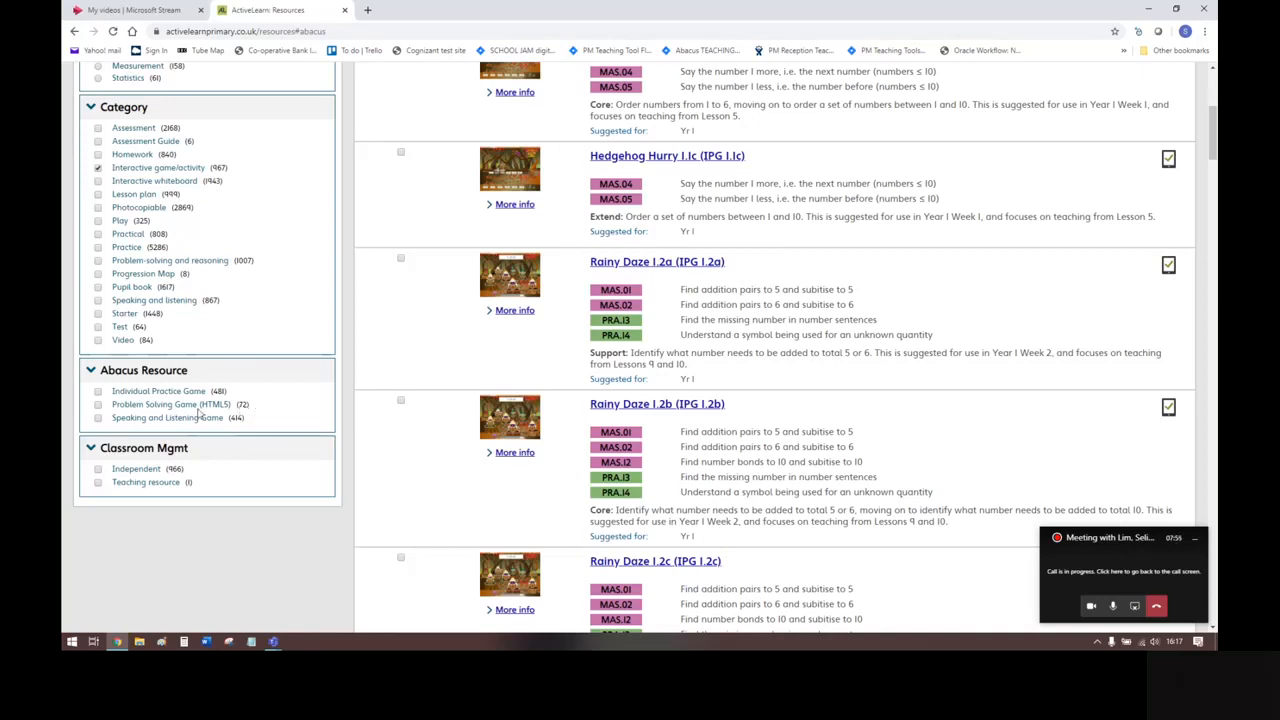
pyautogui.moveTo(107, 395)
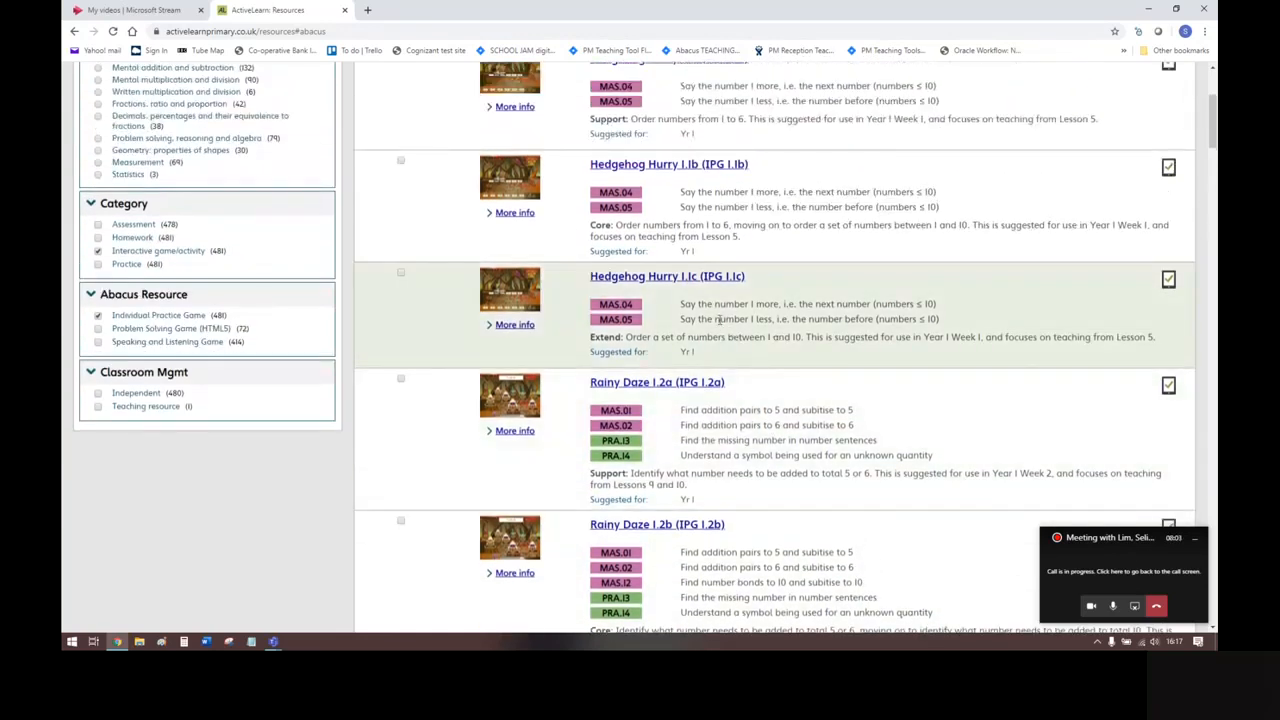
pyautogui.scroll(-3)
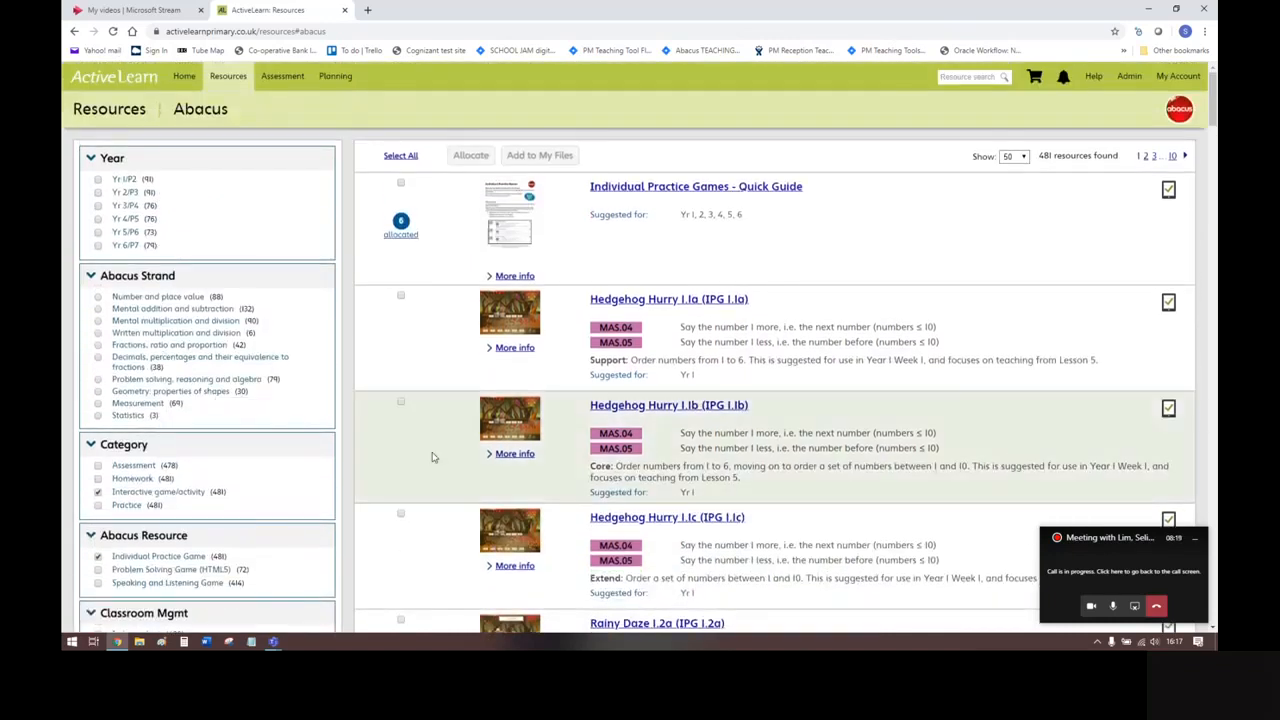
pyautogui.scroll(-3)
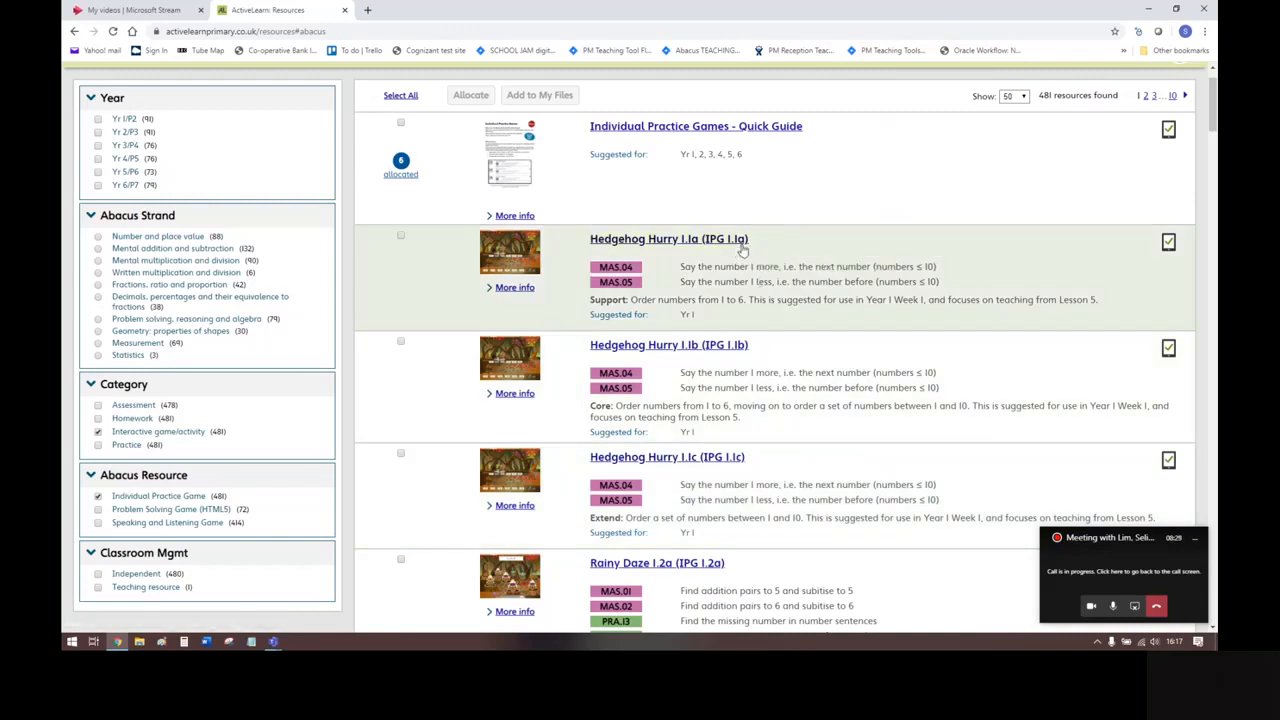
pyautogui.moveTo(740, 355)
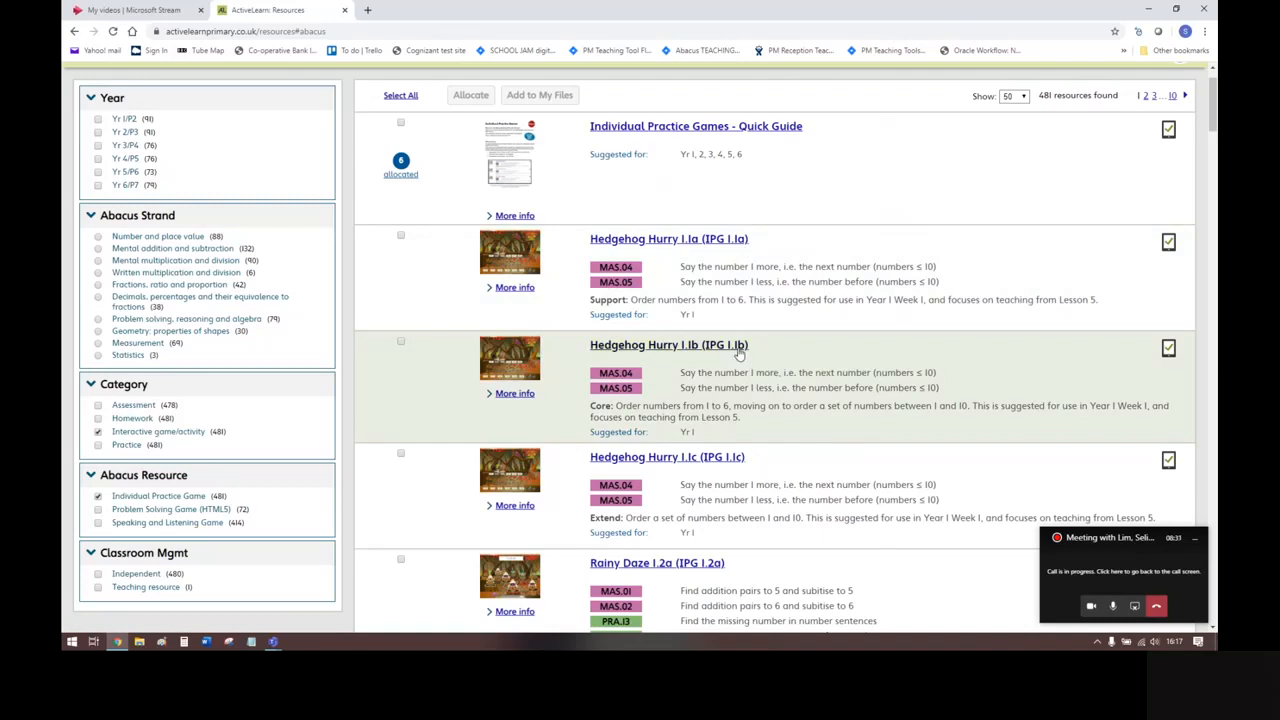
pyautogui.moveTo(712, 345)
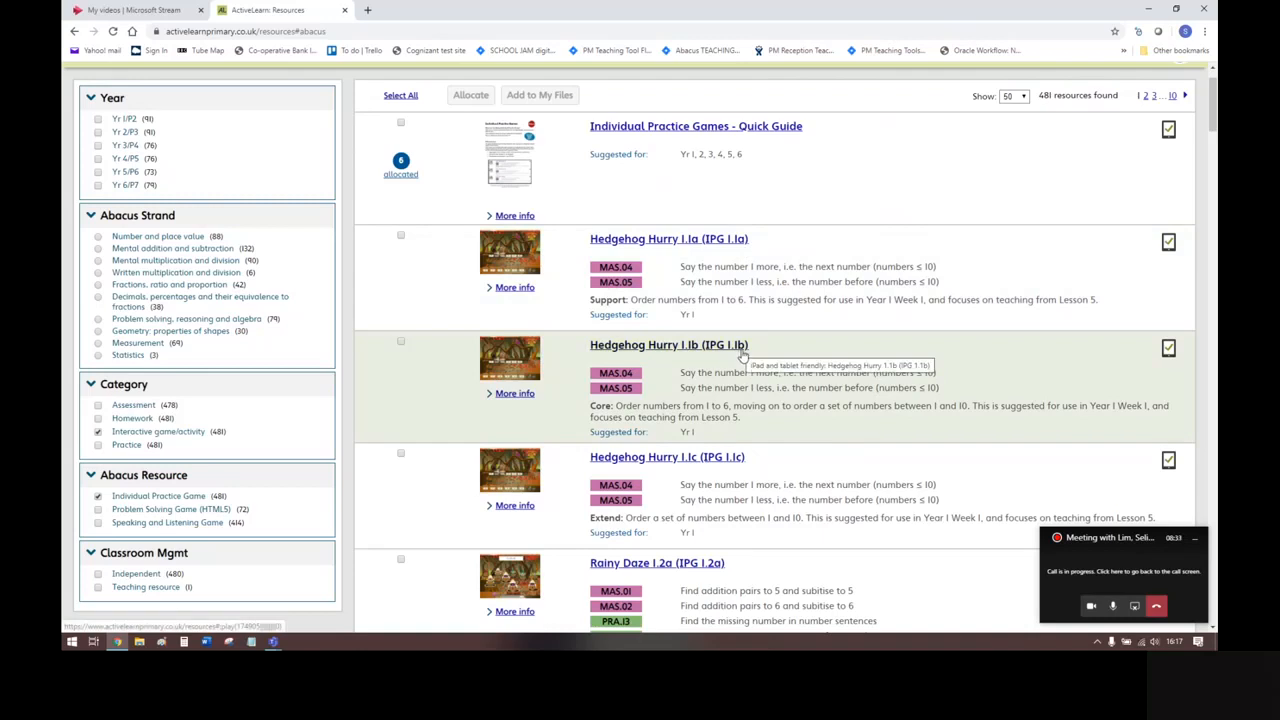
pyautogui.moveTo(715, 475)
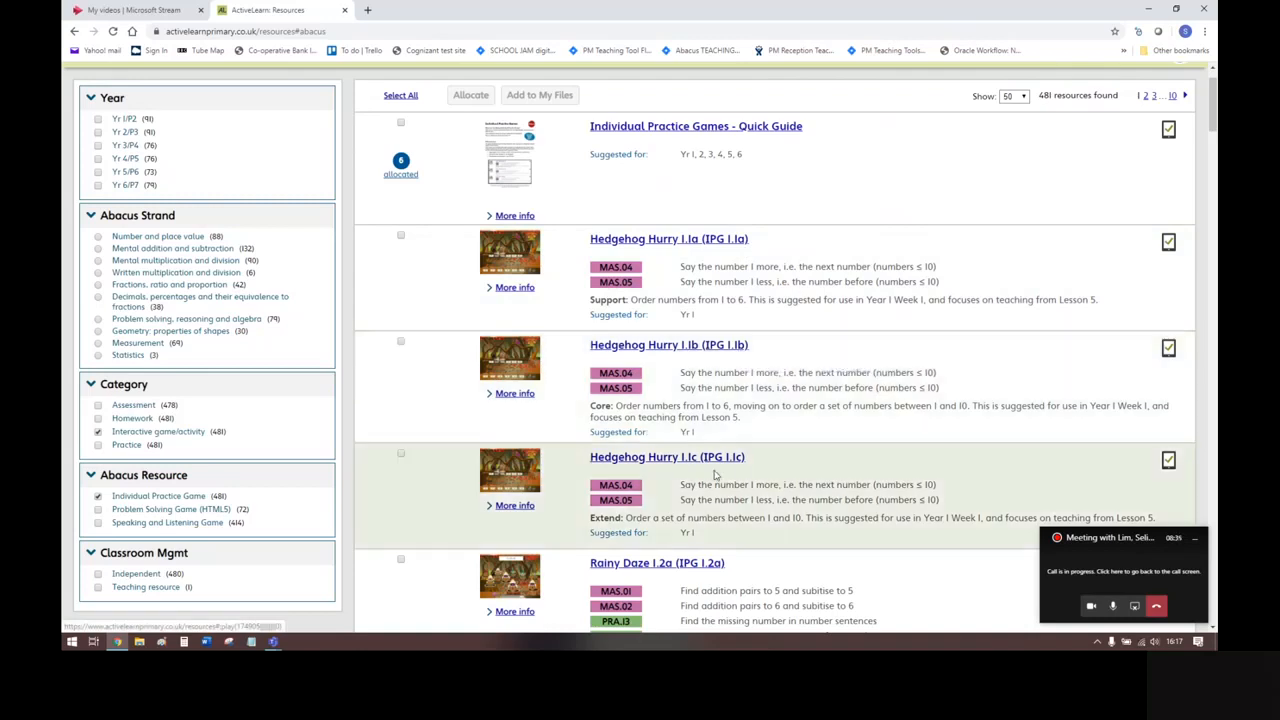
pyautogui.moveTo(716, 475)
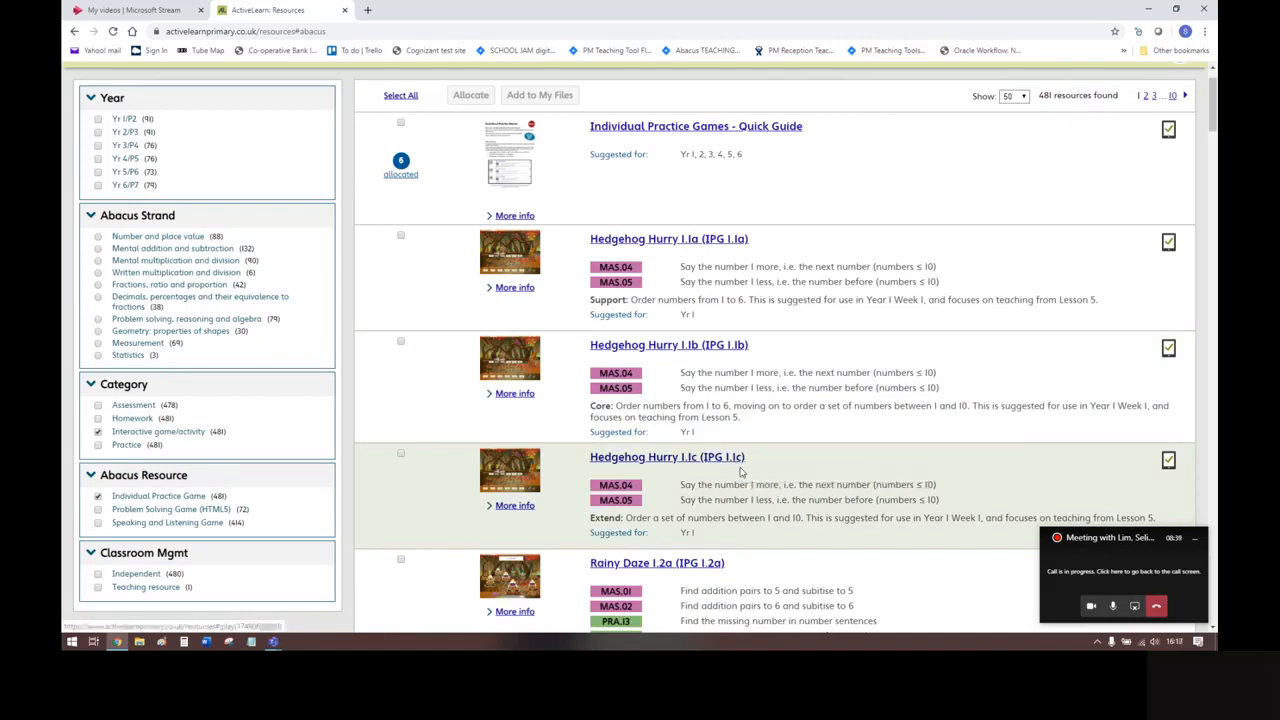
pyautogui.moveTo(712, 457)
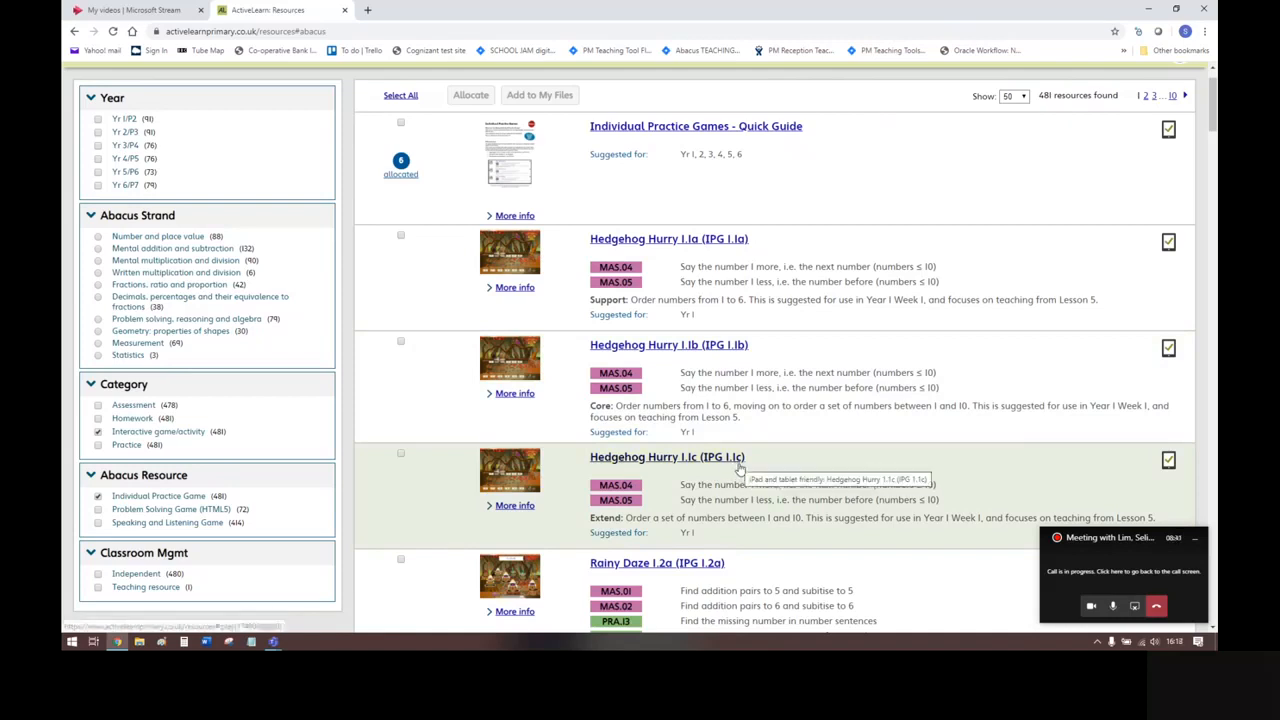
pyautogui.scroll(-3)
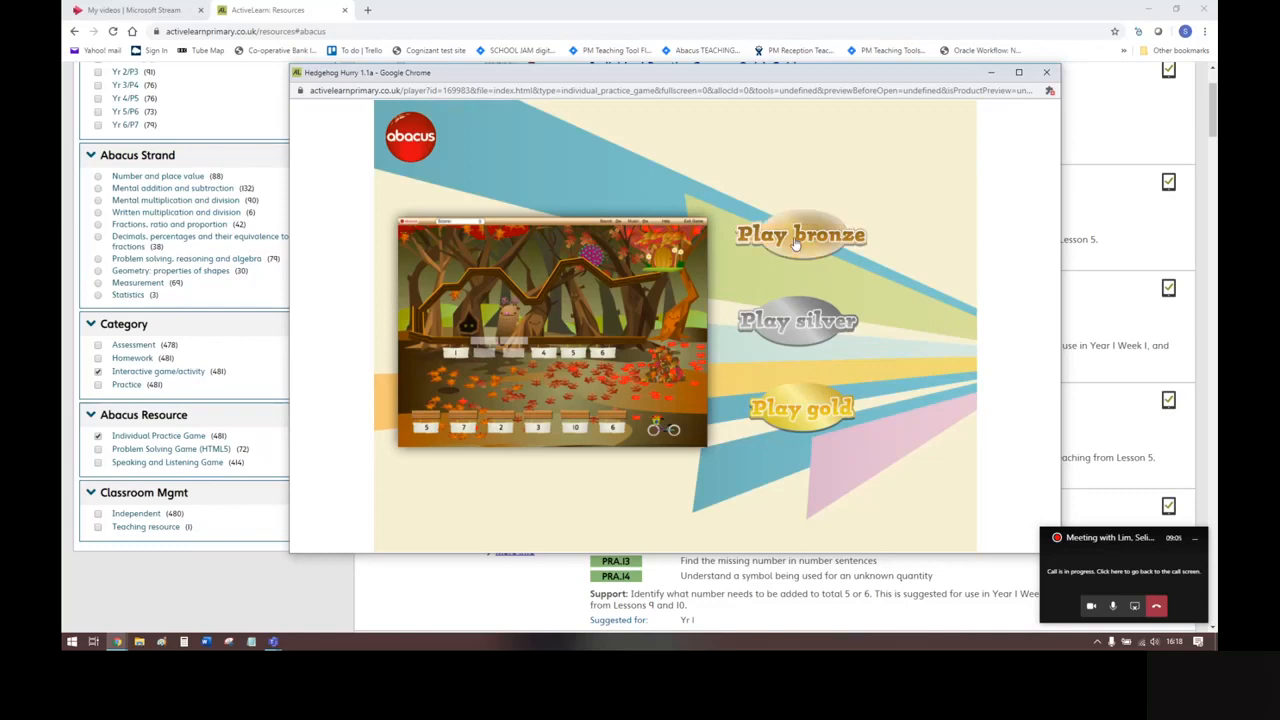
# Step: Play the bronze level of Hedgehog Hurry 1.1a, try the number line, then close it
pyautogui.click(800, 234)
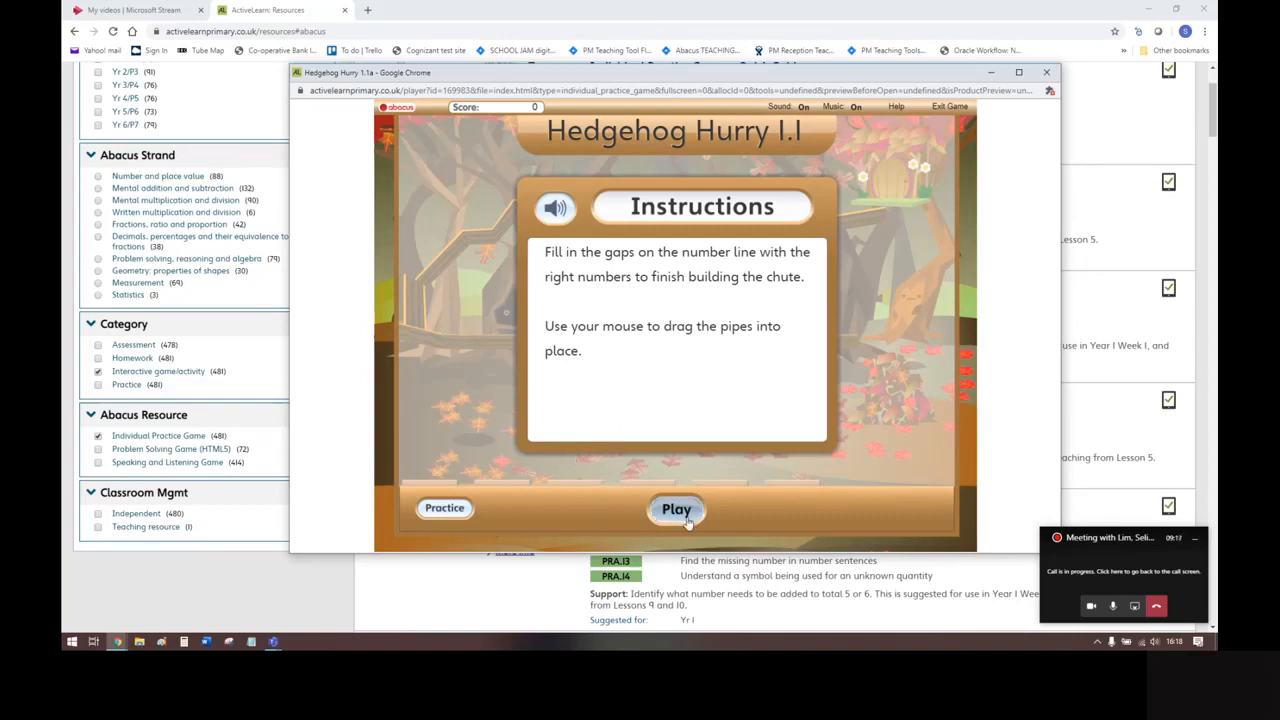
pyautogui.click(676, 510)
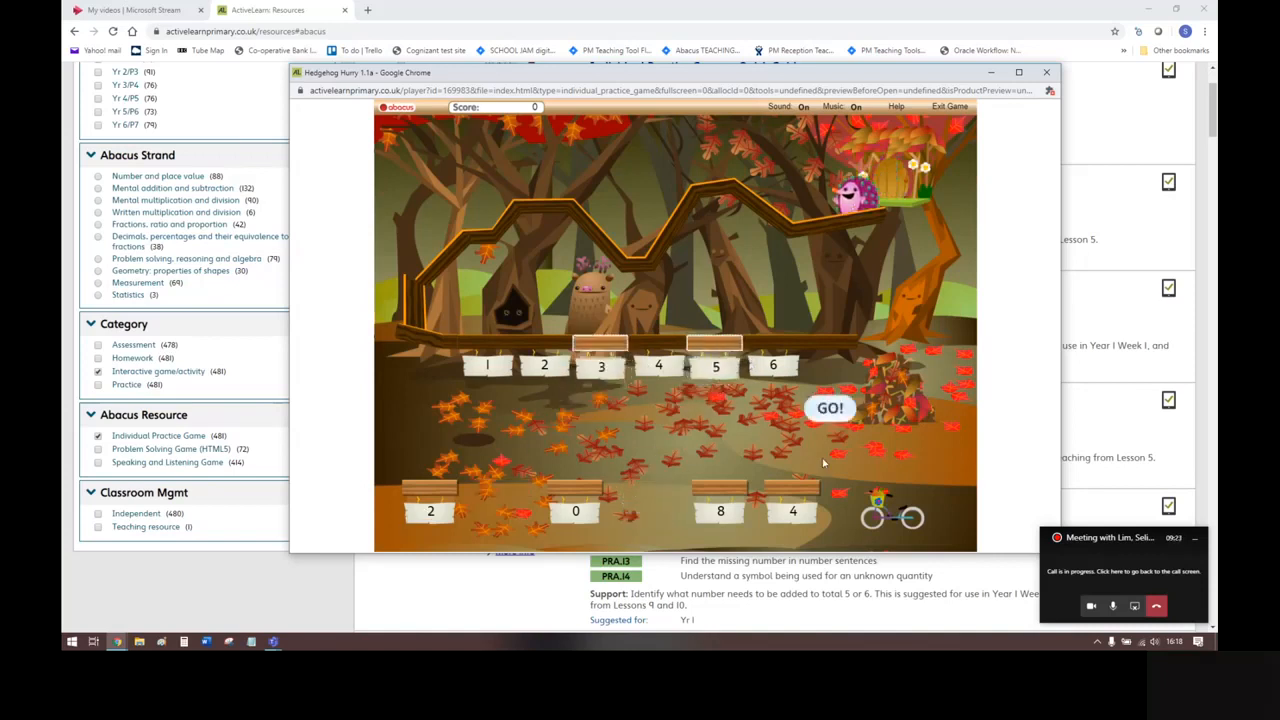
pyautogui.click(830, 408)
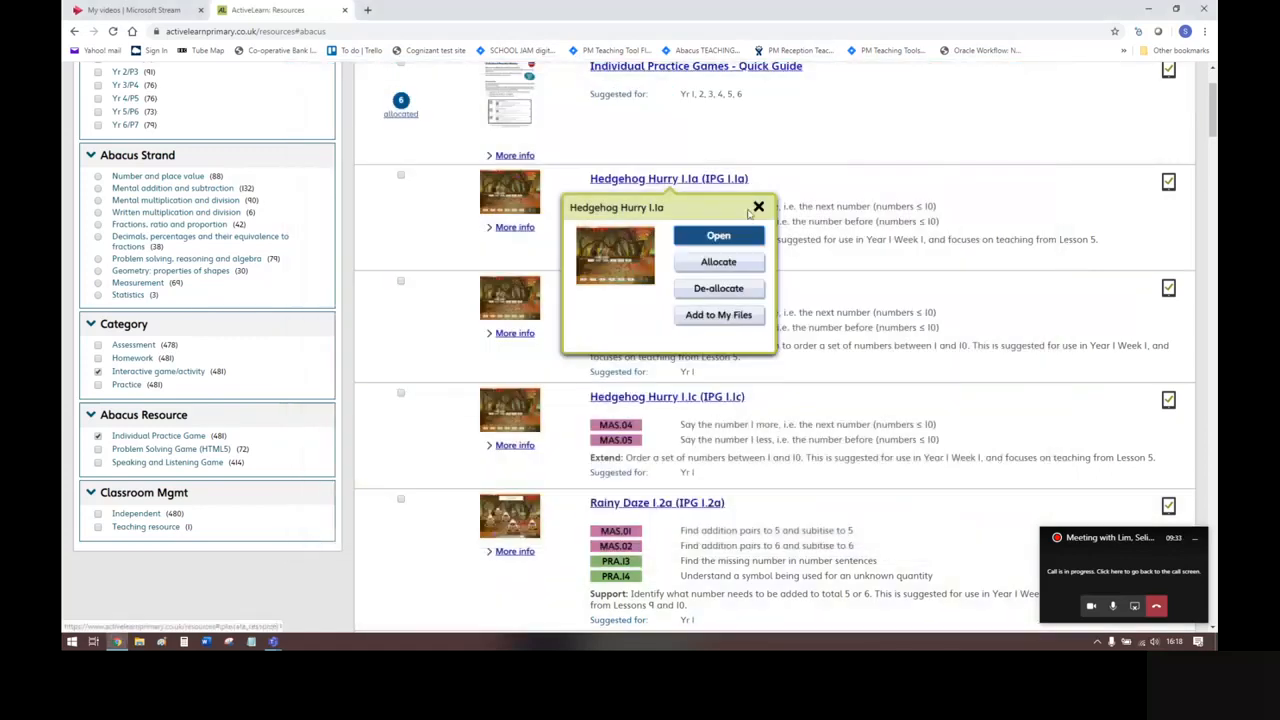
# Step: Dismiss the Hedgehog Hurry options and browse the Speaking and Listening Games results
pyautogui.click(758, 206)
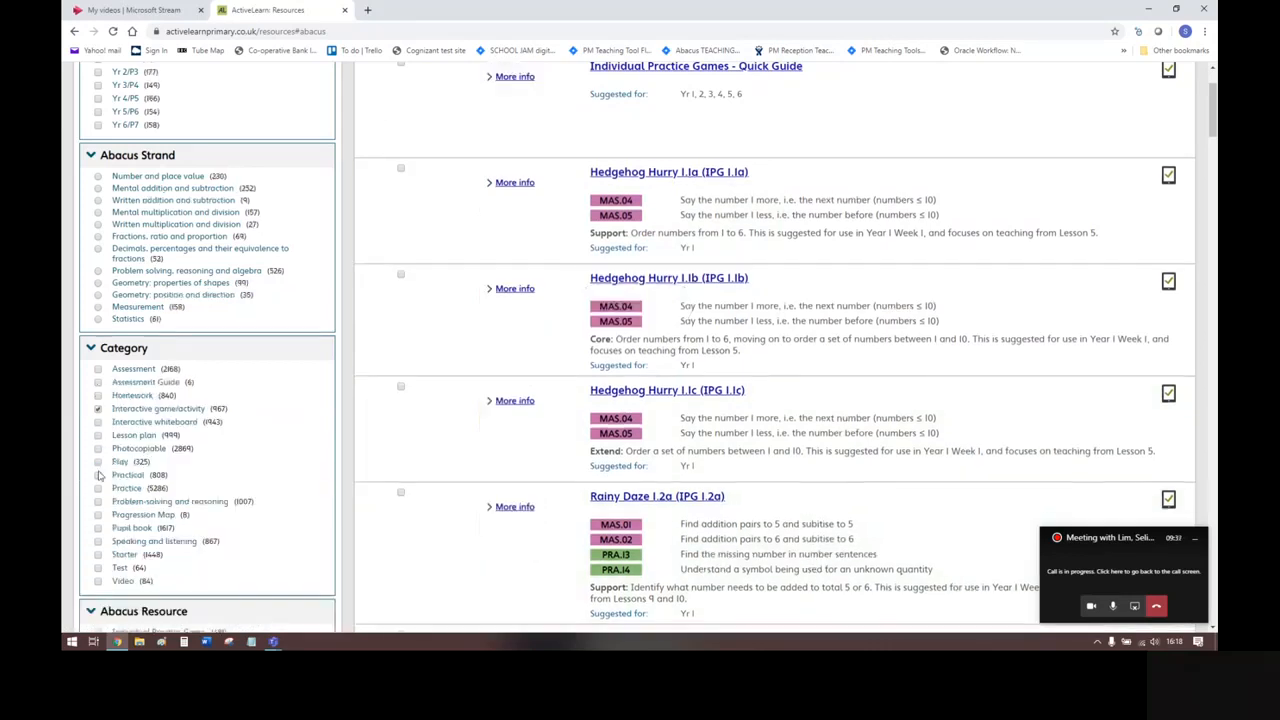
pyautogui.scroll(-3)
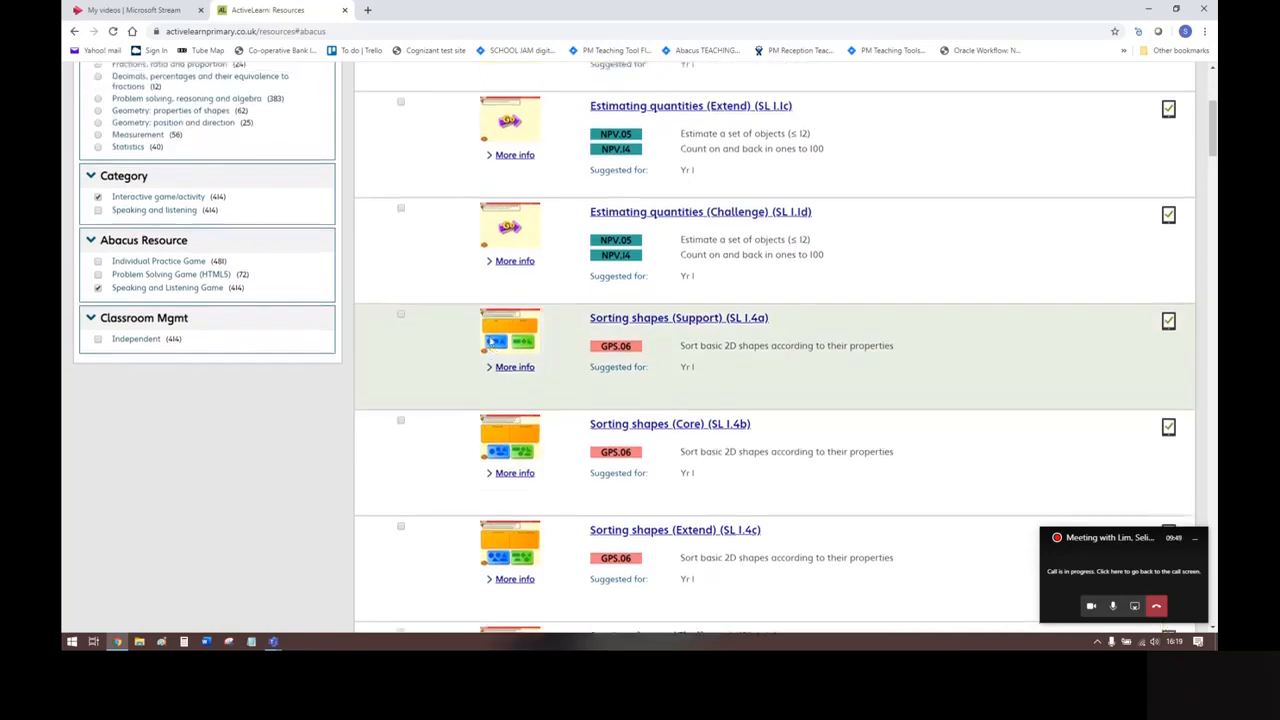
pyautogui.scroll(3)
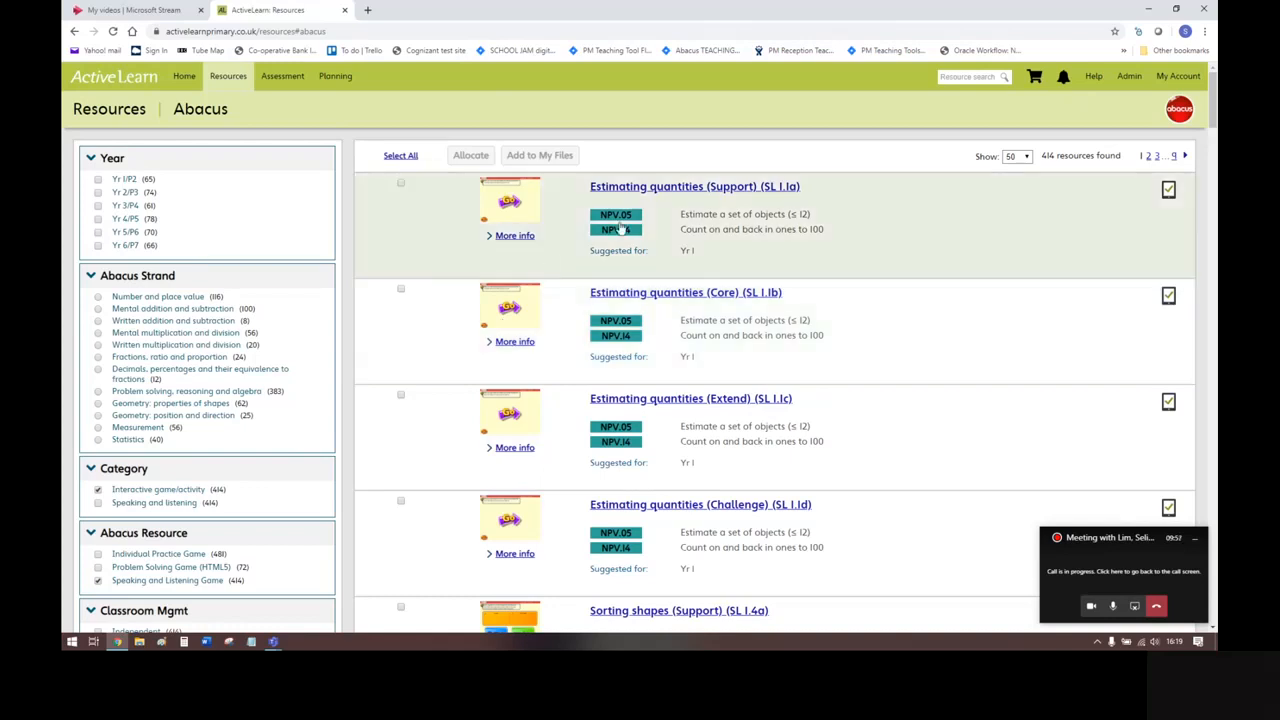
pyautogui.scroll(-3)
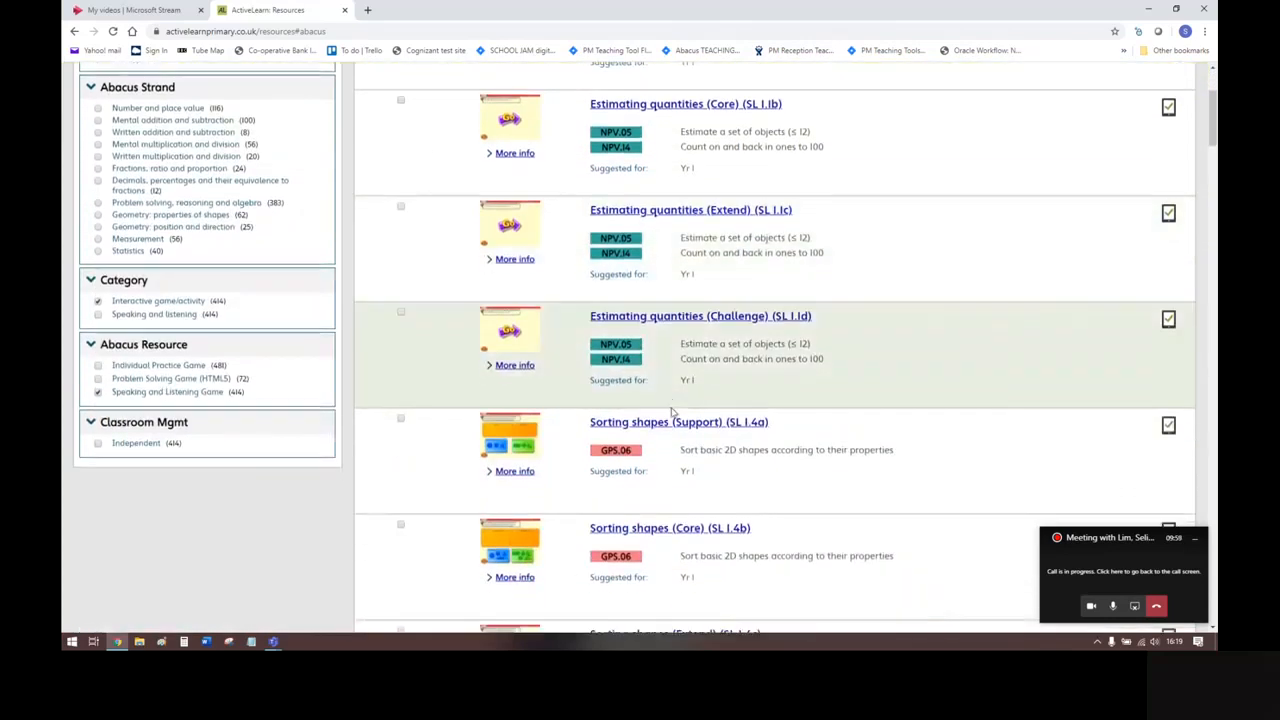
# Step: Launch Sorting shapes (Support) with sound off and view its How to play help
pyautogui.click(679, 421)
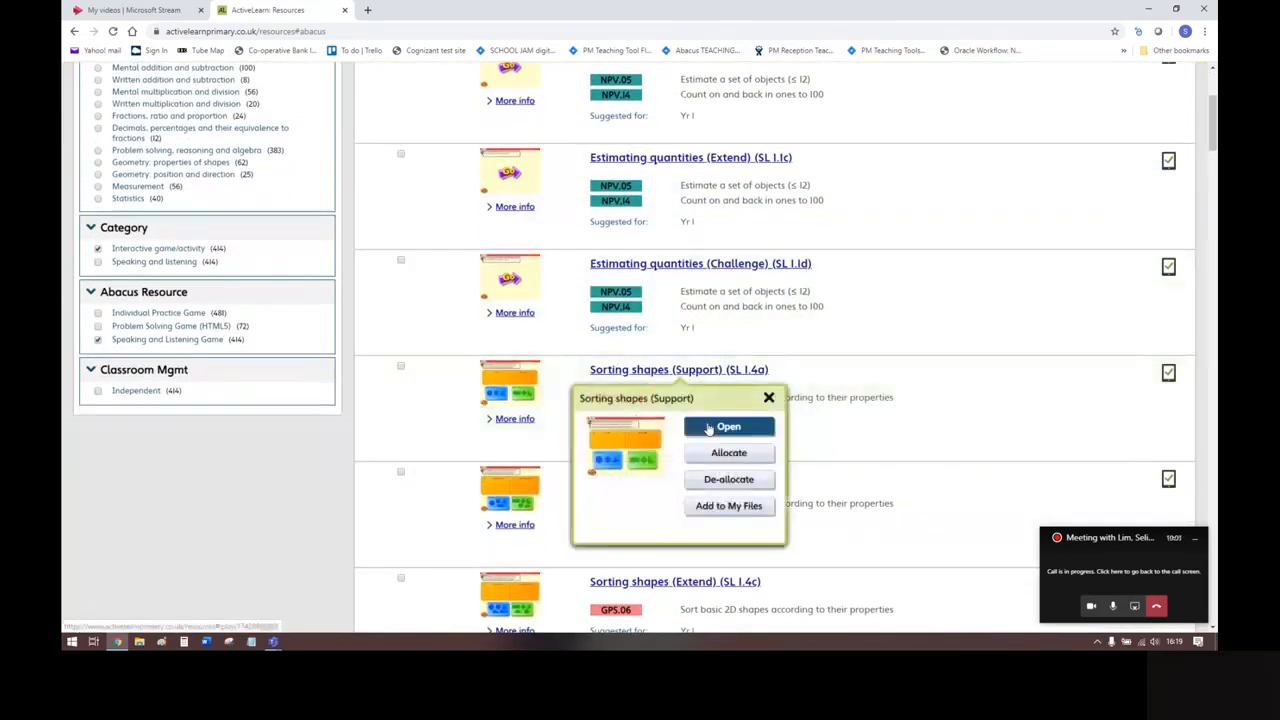
pyautogui.click(728, 427)
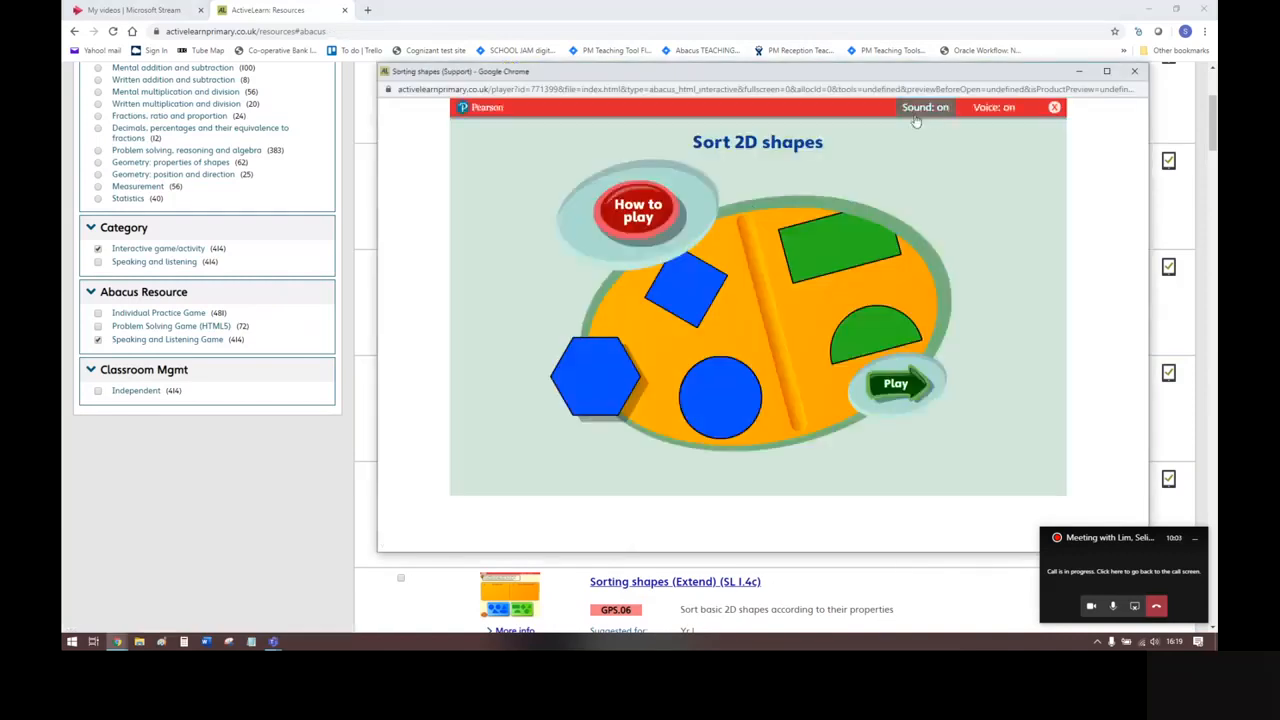
pyautogui.click(895, 383)
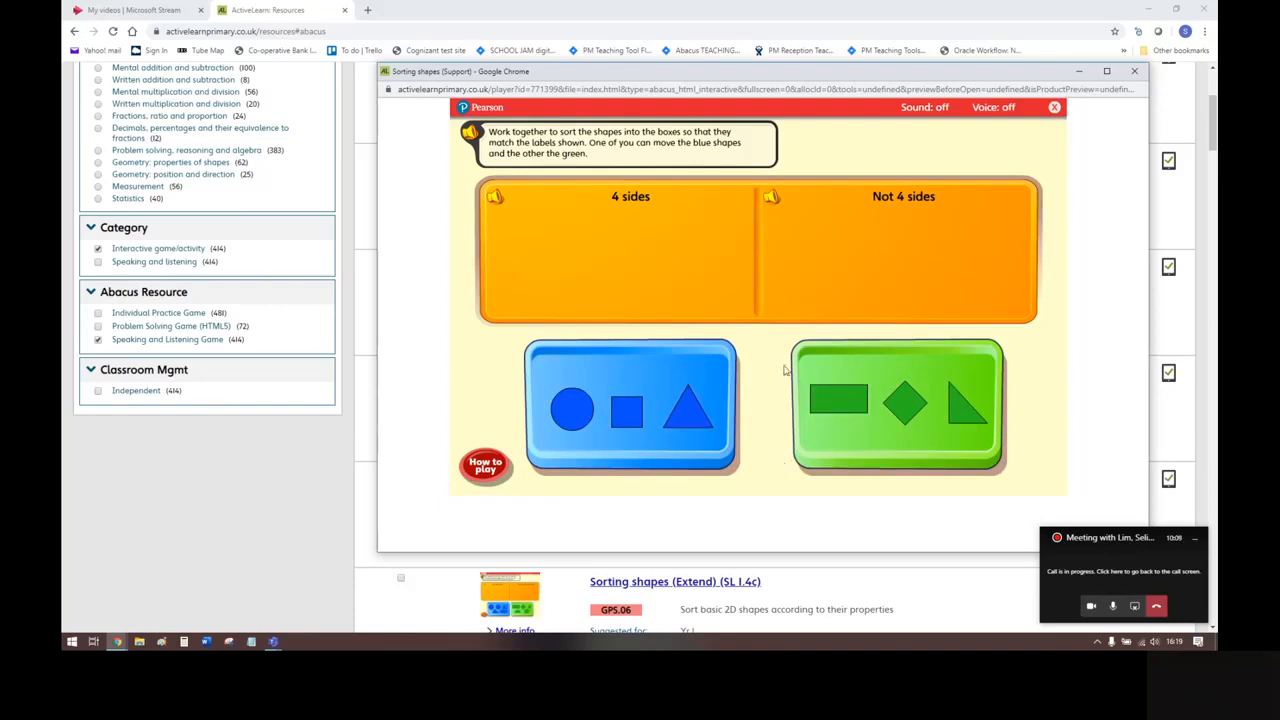
pyautogui.moveTo(958, 126)
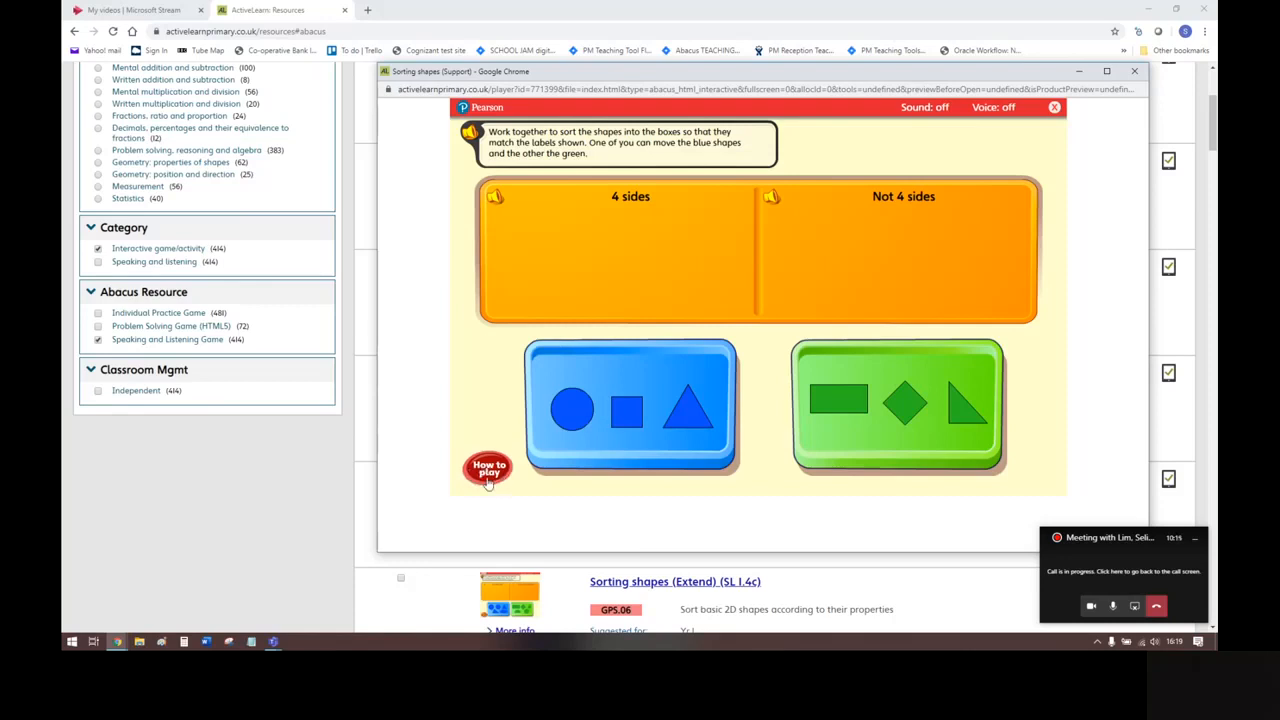
pyautogui.click(488, 469)
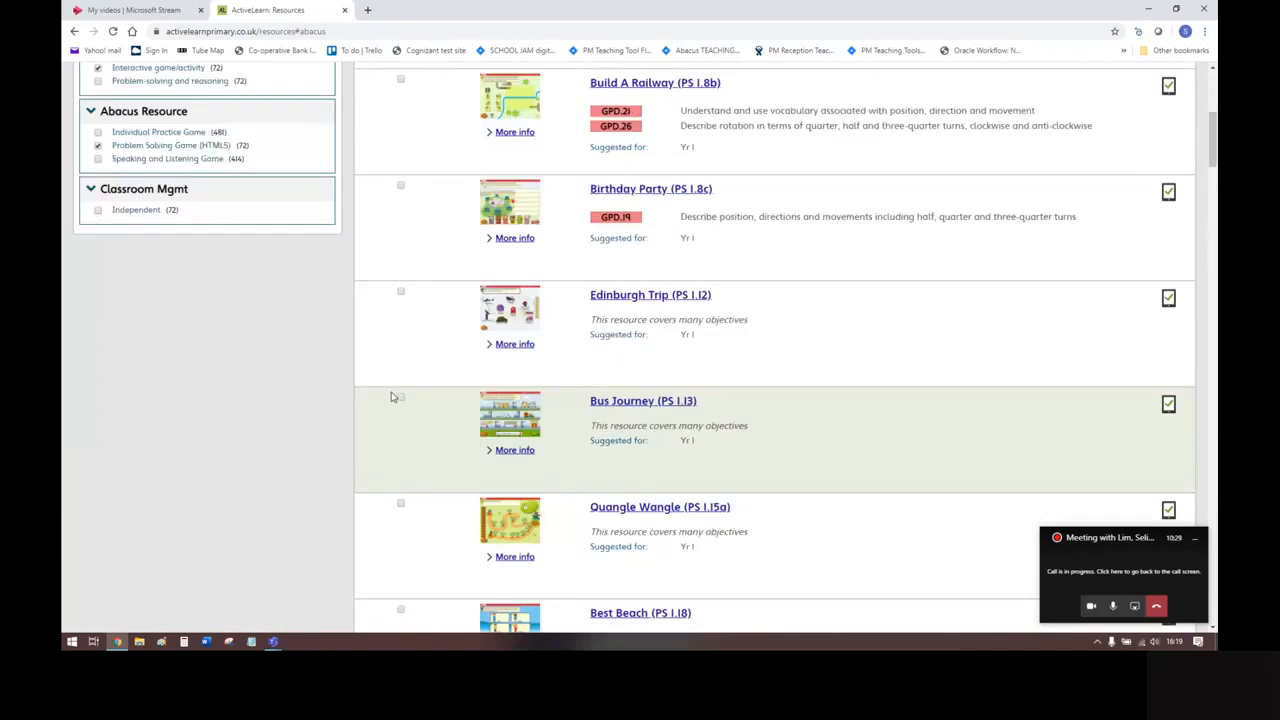
pyautogui.moveTo(457, 357)
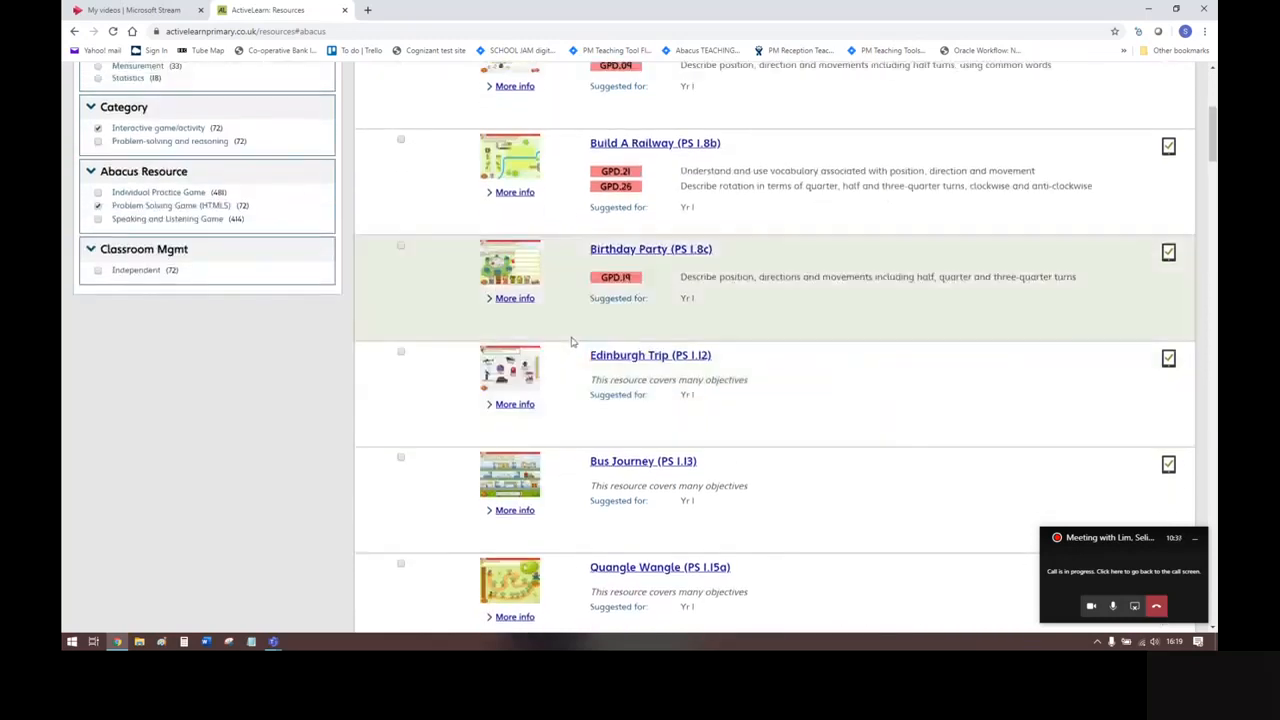
# Step: Find Build A Railway in the Problem Solving Games list and launch it
pyautogui.scroll(-3)
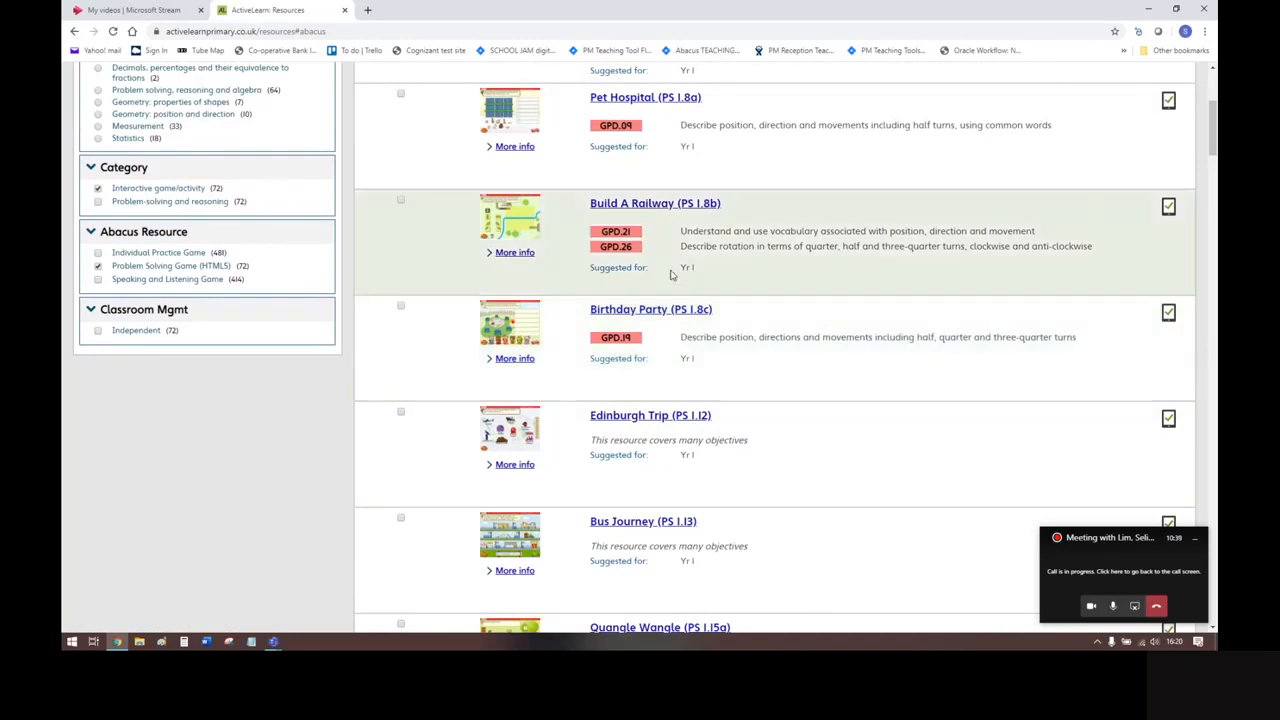
pyautogui.moveTo(651, 230)
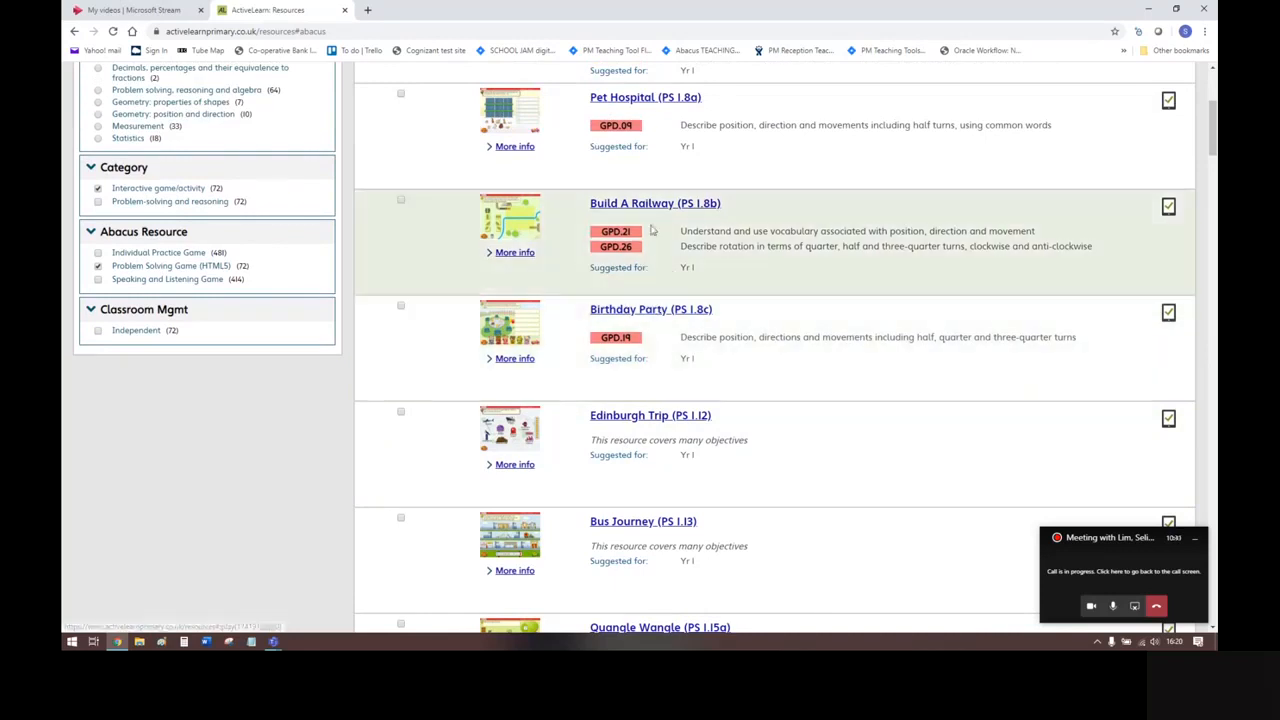
pyautogui.click(655, 203)
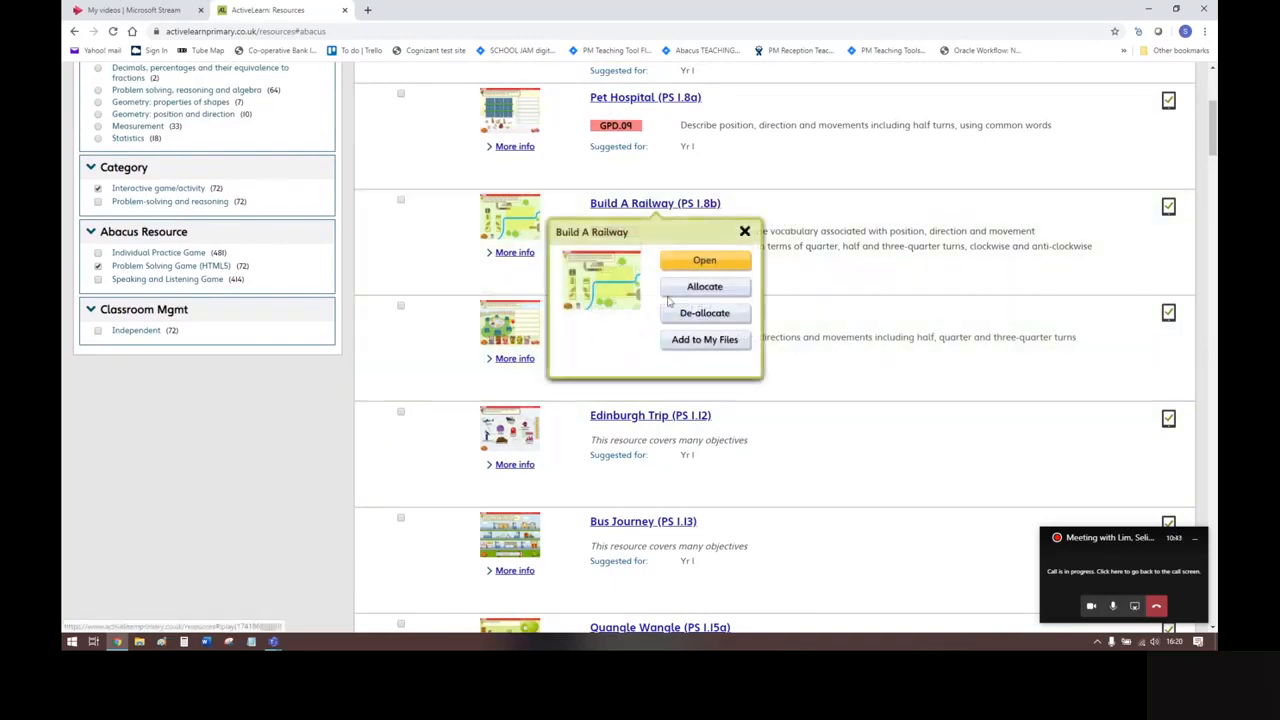
pyautogui.click(704, 260)
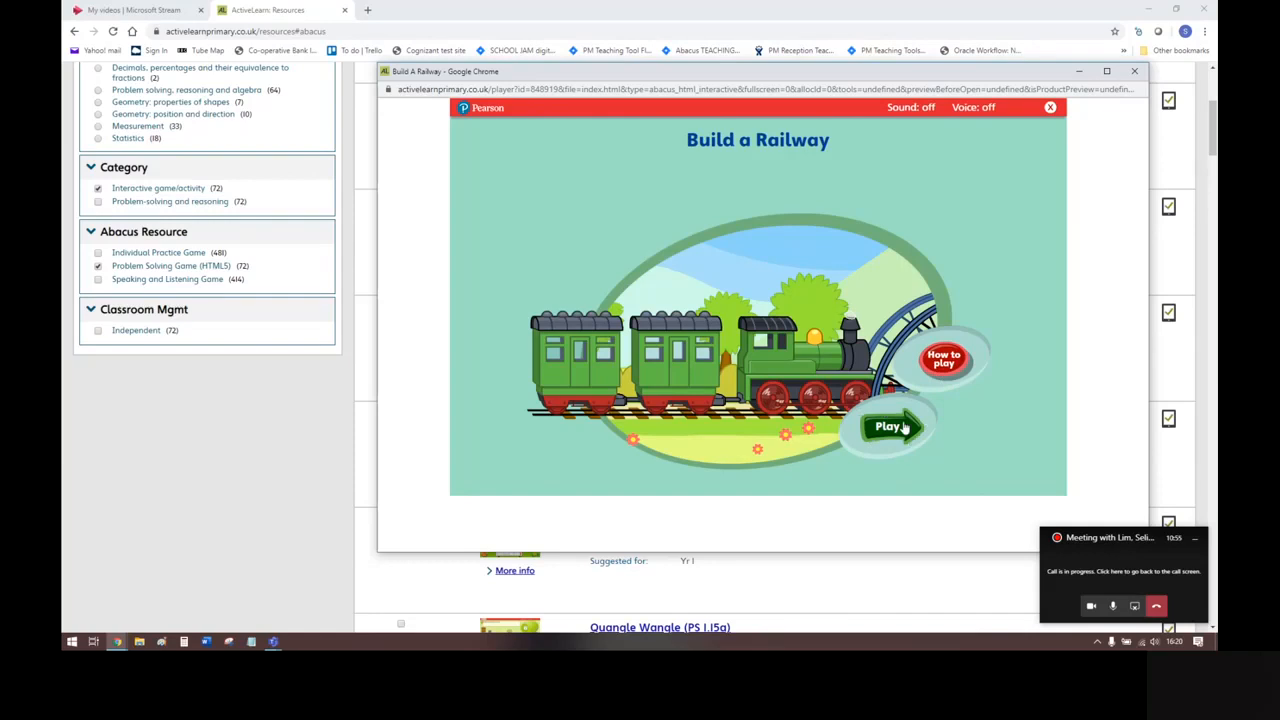
# Step: Start playing Build a Railway to preview its first screen
pyautogui.click(888, 426)
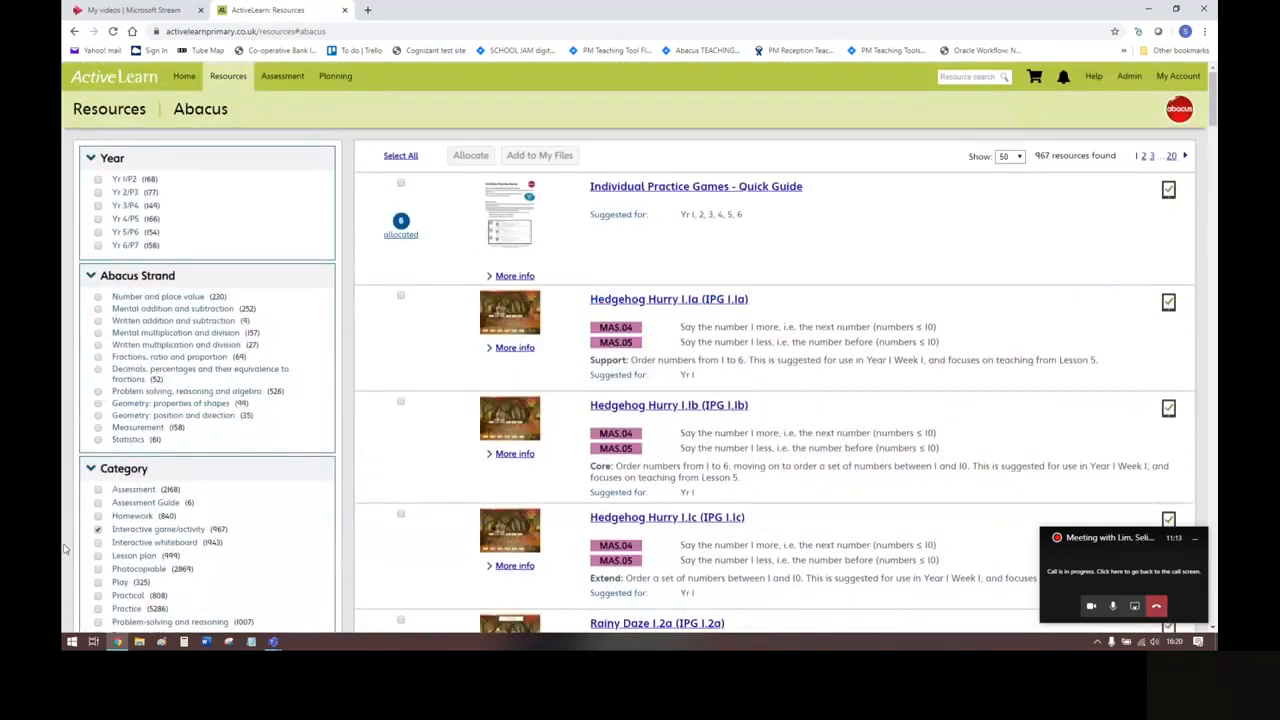
# Step: Filter the Abacus library to the Video category, listing 84 videos like Mental addition KS1
pyautogui.scroll(-3)
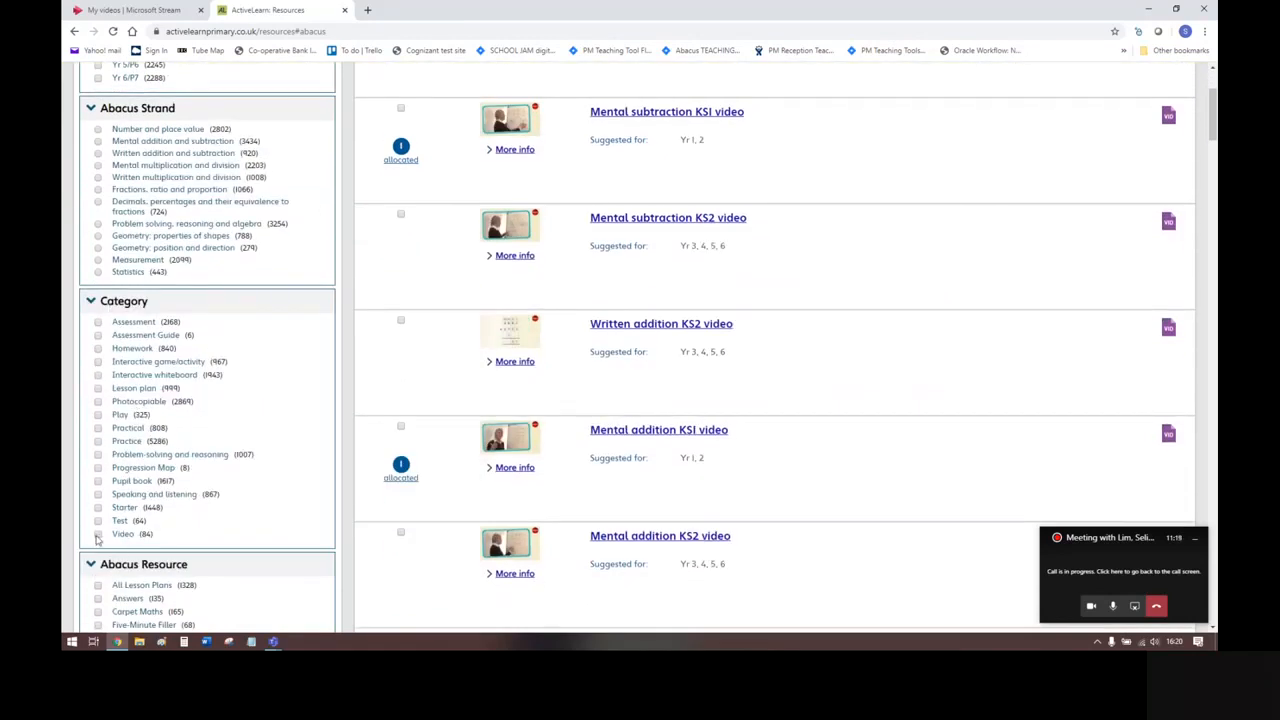
pyautogui.click(98, 533)
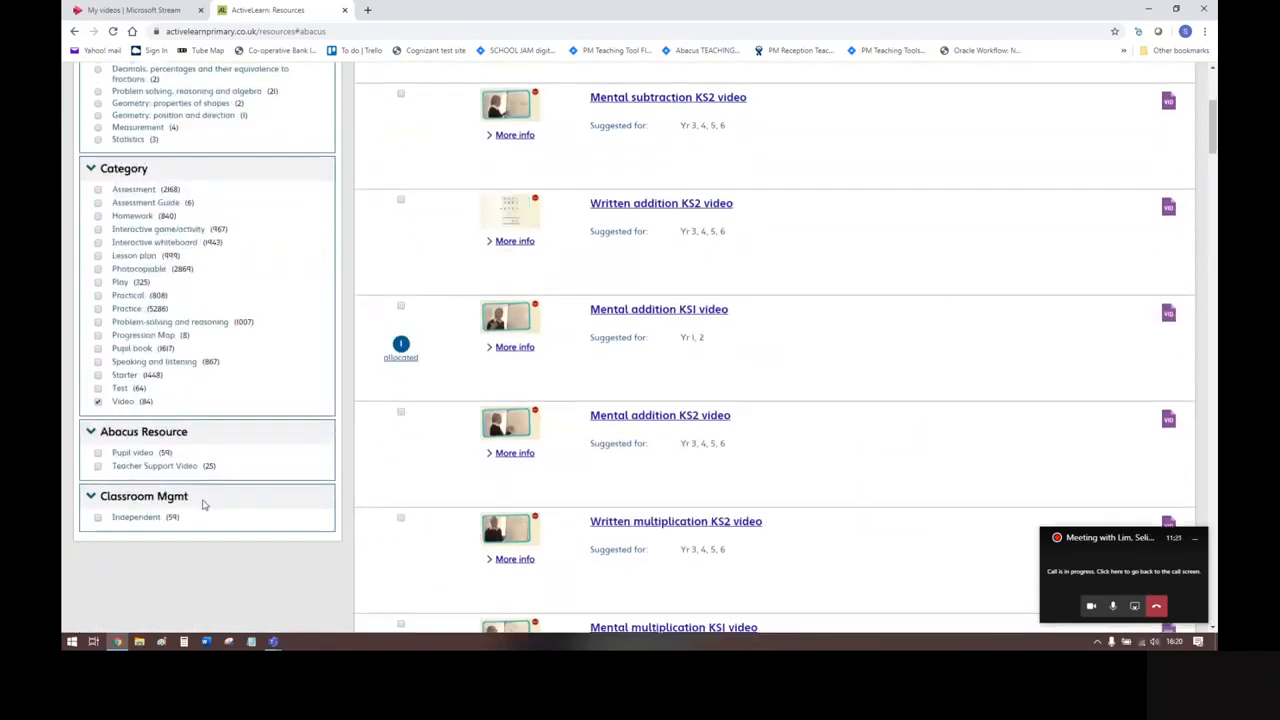
pyautogui.scroll(-3)
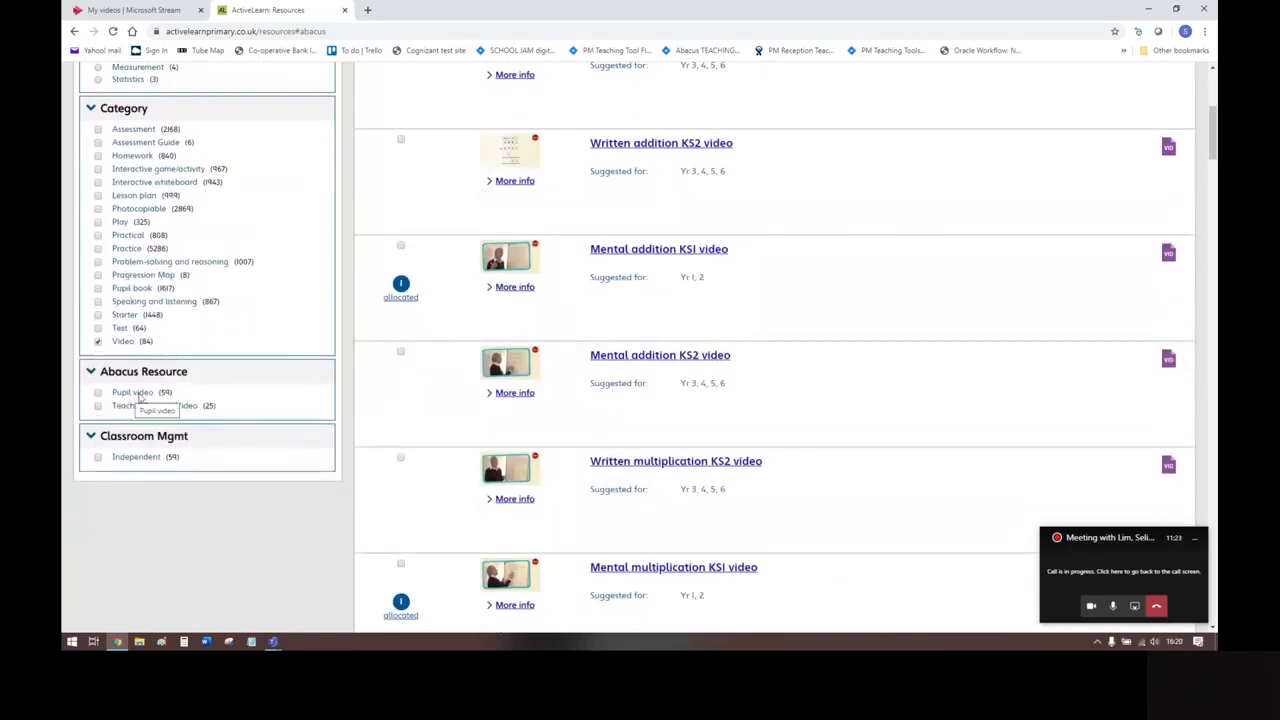
pyautogui.moveTo(155, 406)
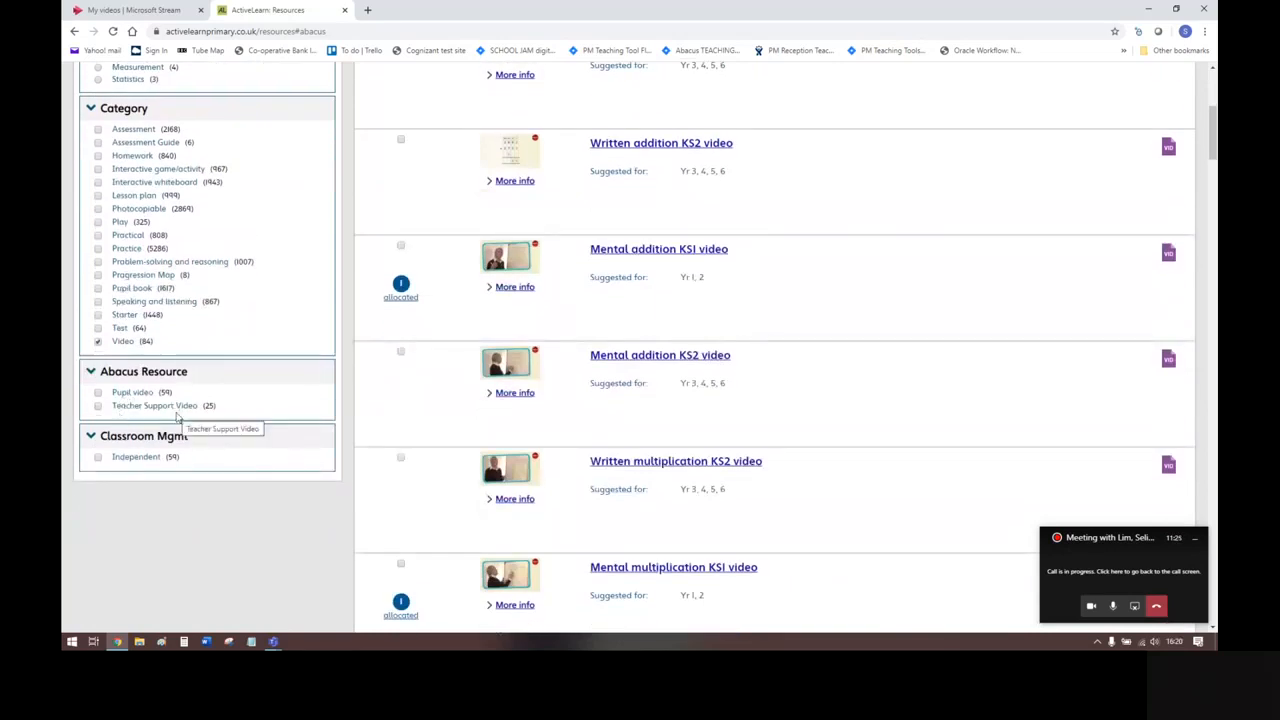